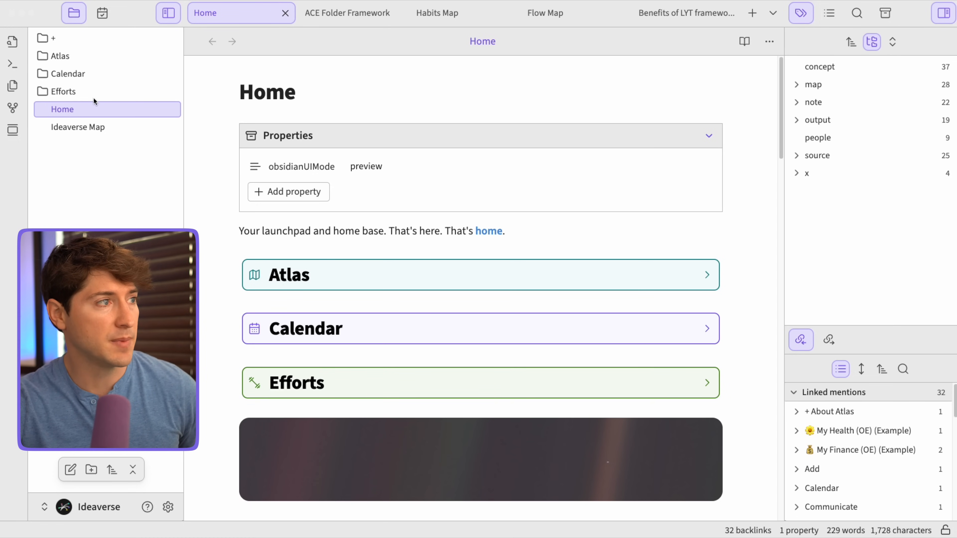
mouse_move(70, 90)
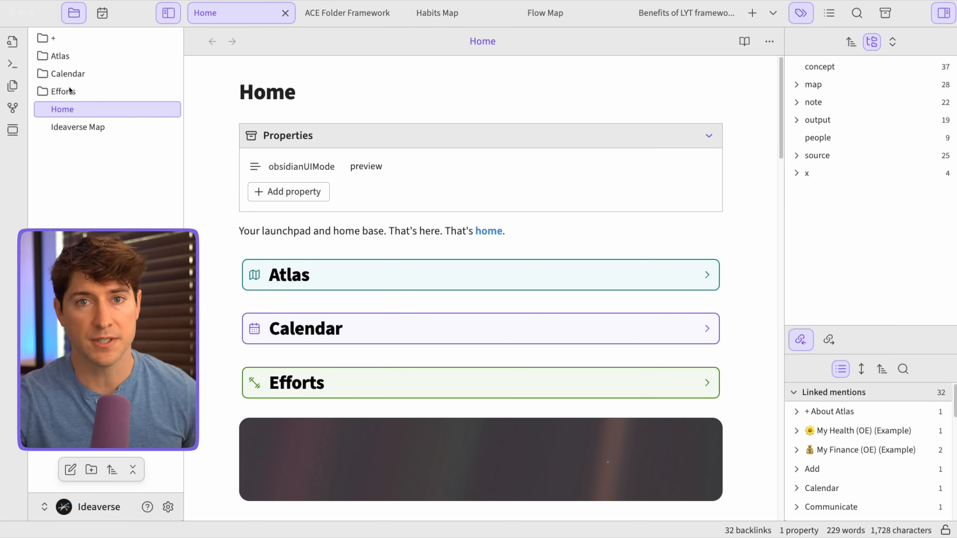
mouse_move(84, 228)
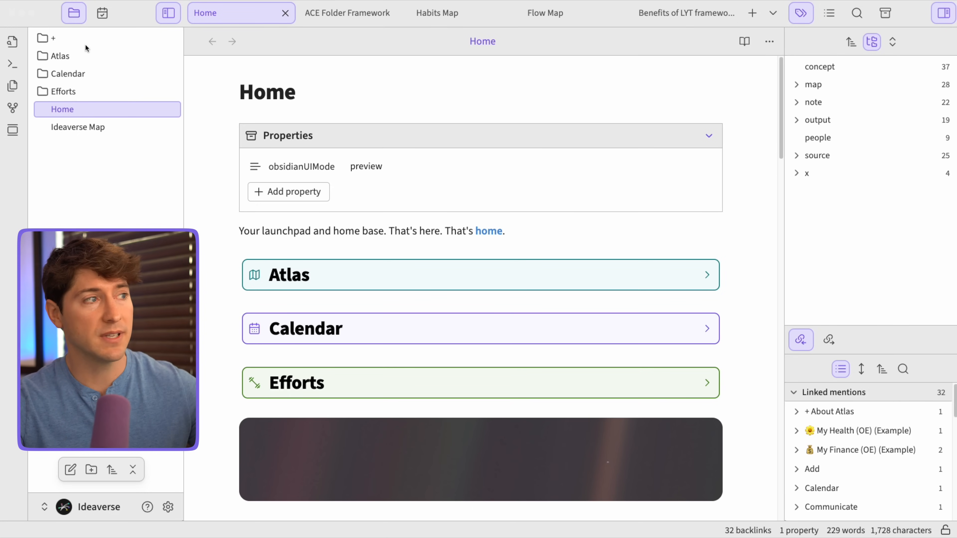
mouse_move(88, 136)
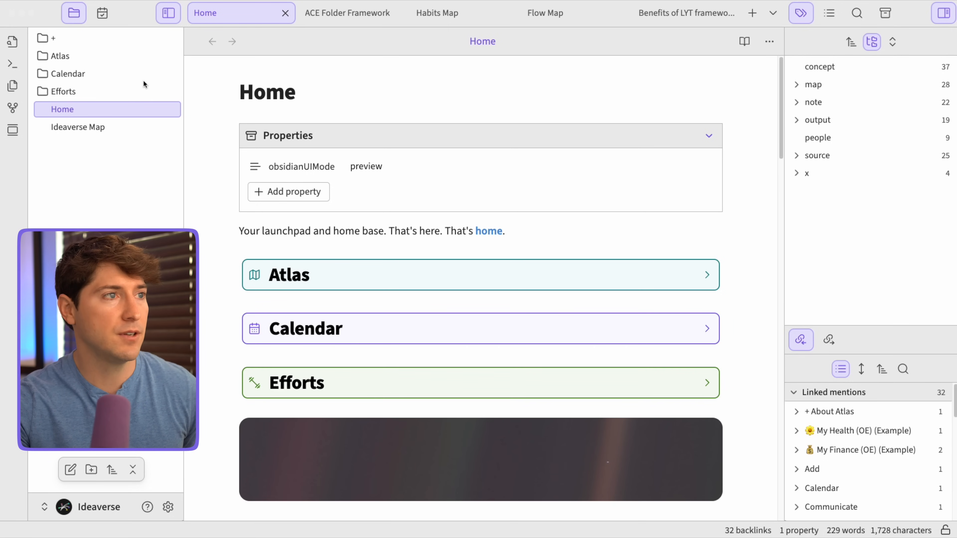
mouse_move(482, 195)
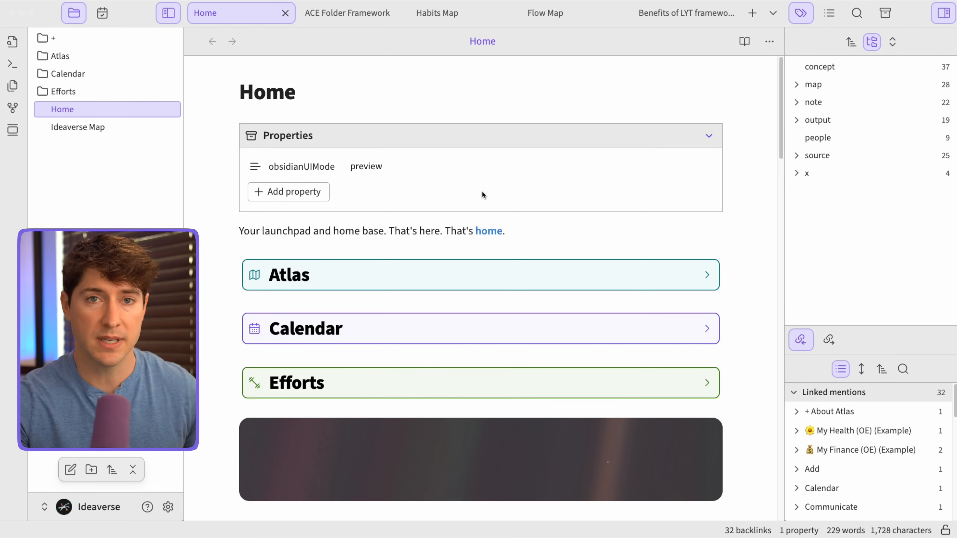
mouse_move(545, 171)
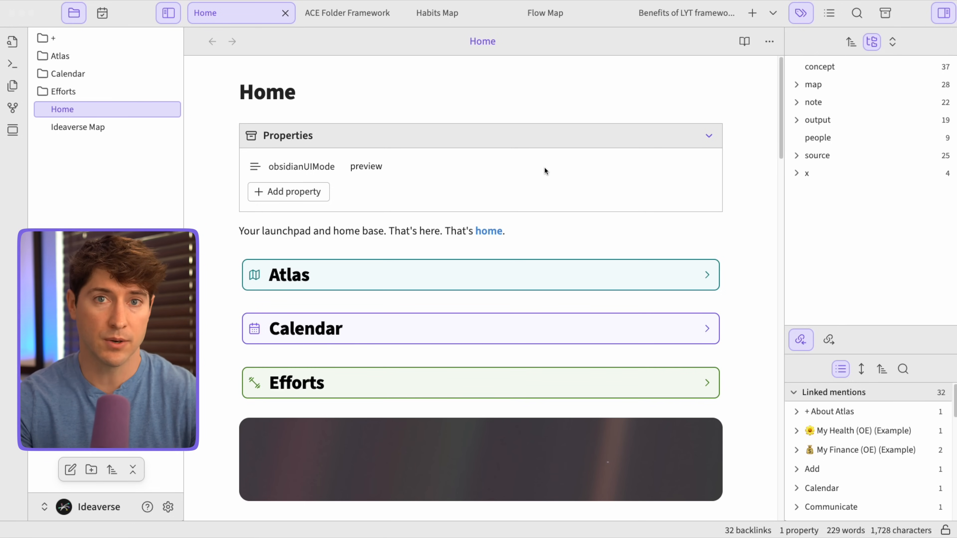
Collapse the Properties section of the Home note.
left_click(709, 136)
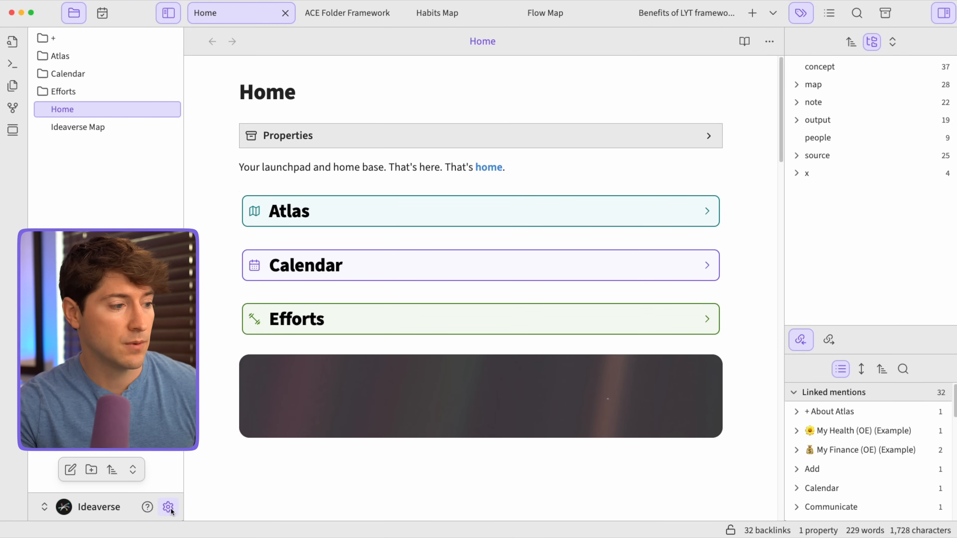
Install the AnuPpuccin community theme from Appearance settings and make it the active theme.
left_click(169, 507)
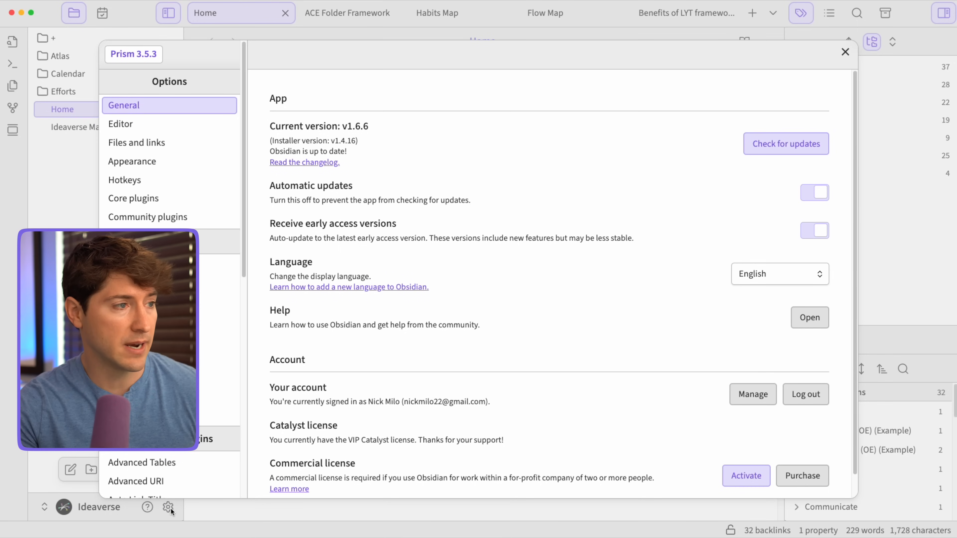
left_click(132, 161)
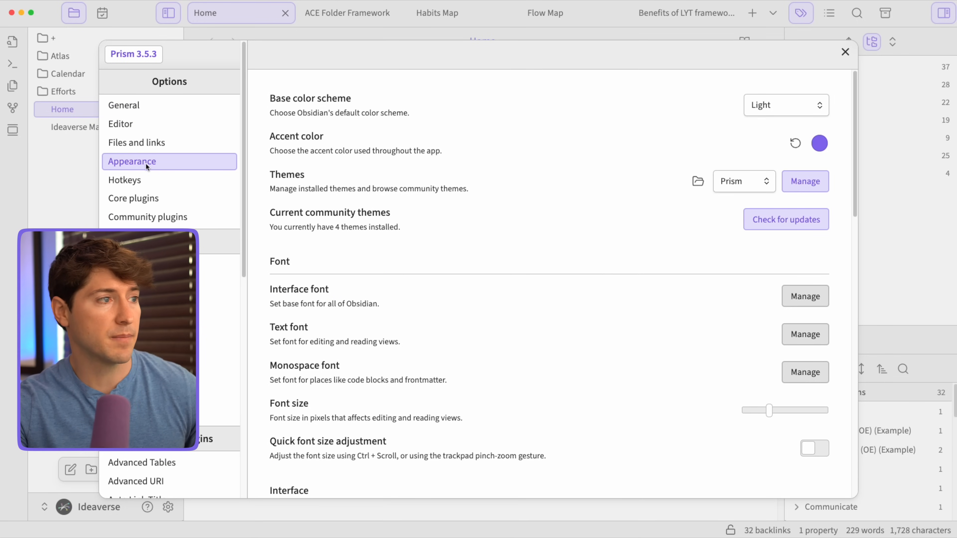
mouse_move(680, 191)
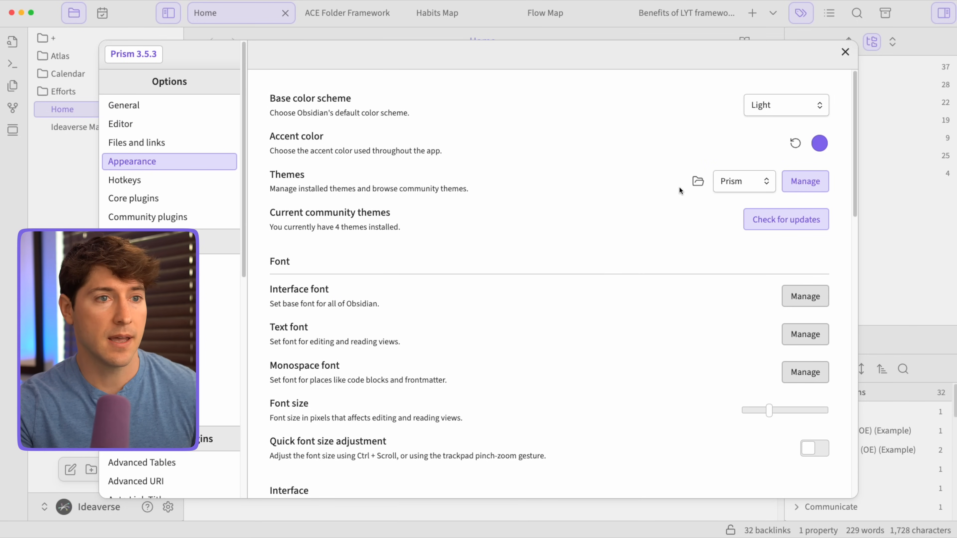
left_click(805, 181)
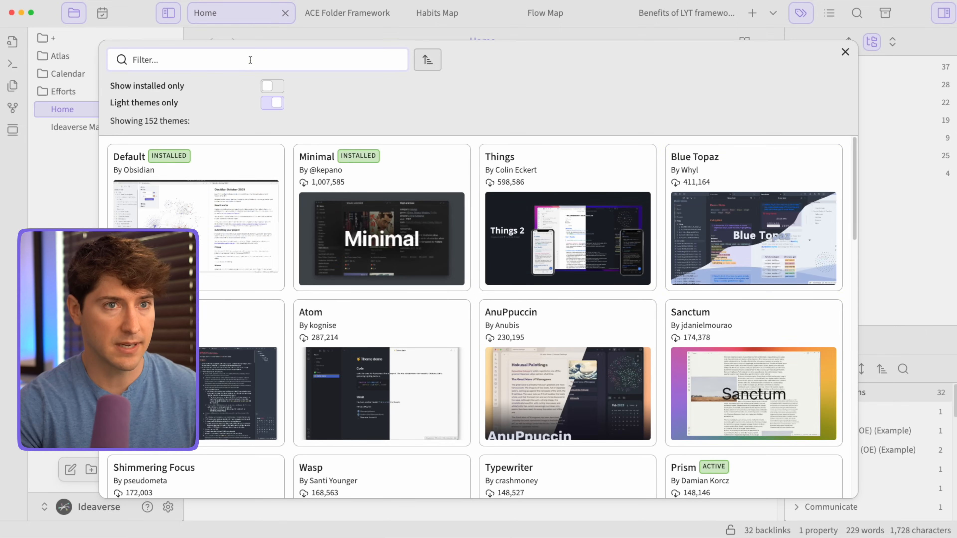
type("anup")
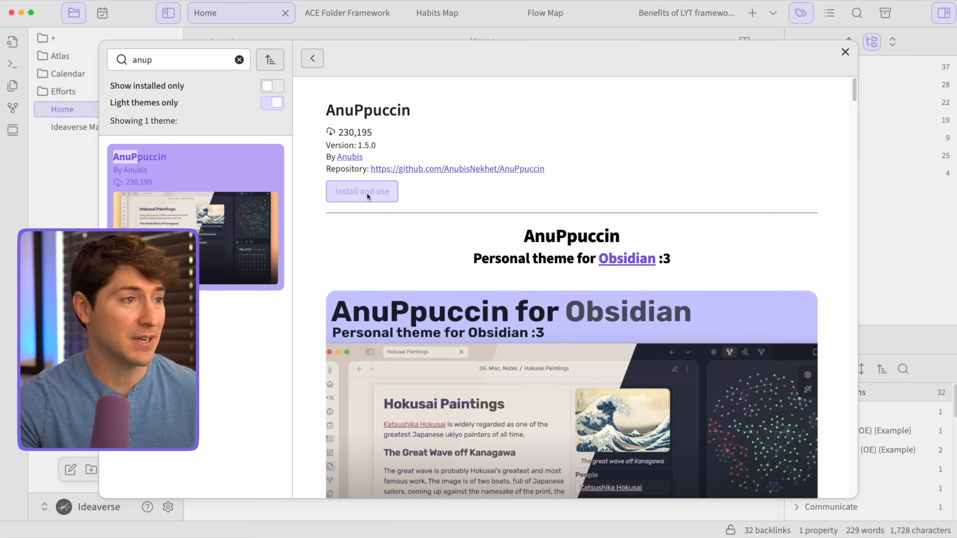
left_click(362, 191)
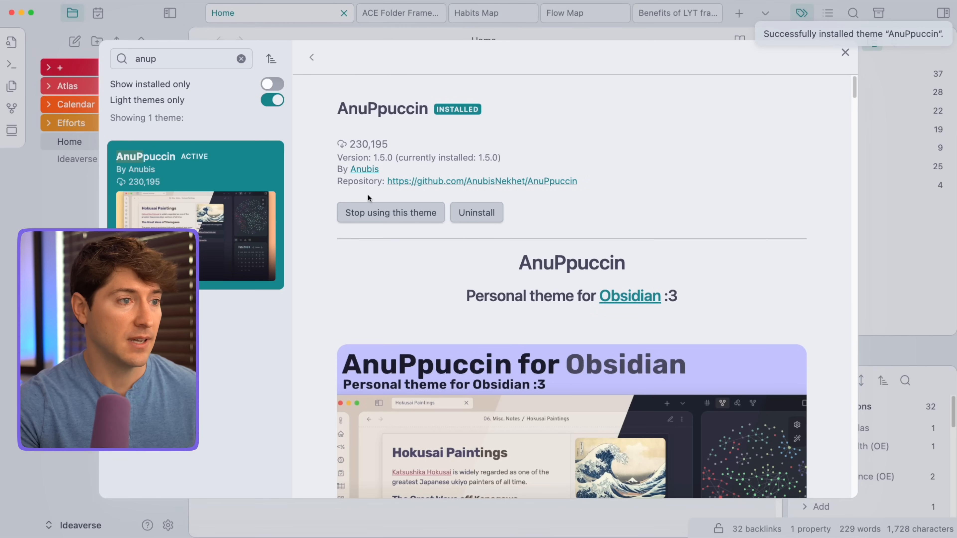
mouse_move(430, 224)
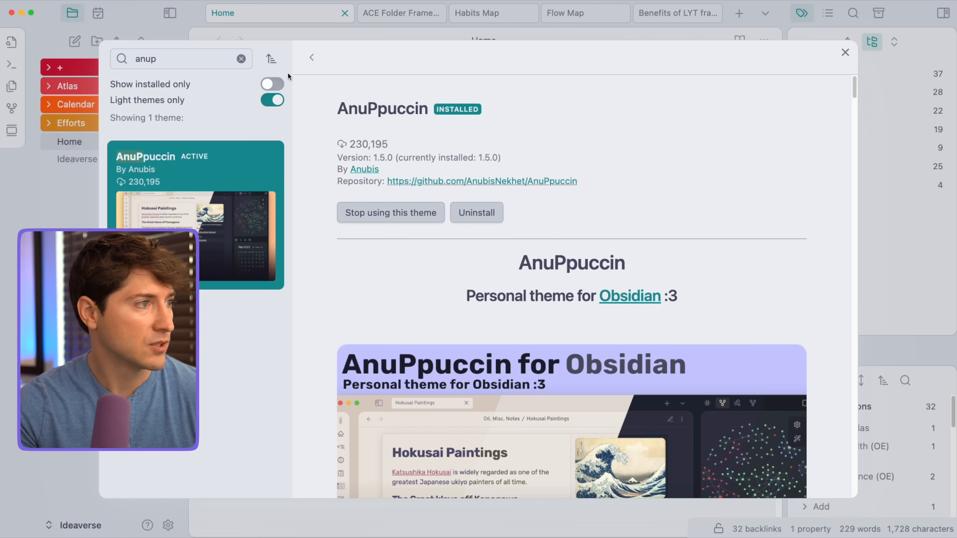
Close the theme browser, returning to Appearance settings with AnuPpuccin selected.
left_click(311, 56)
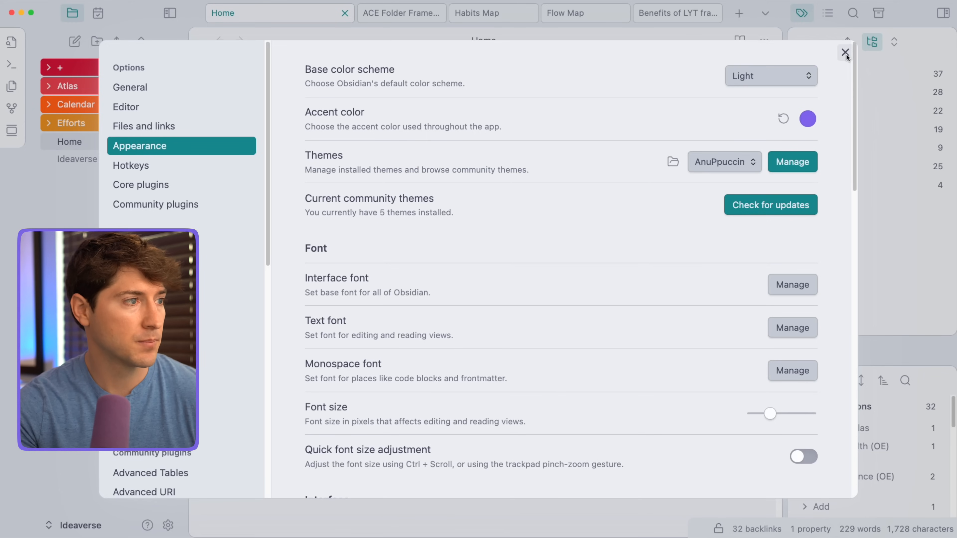
mouse_move(421, 253)
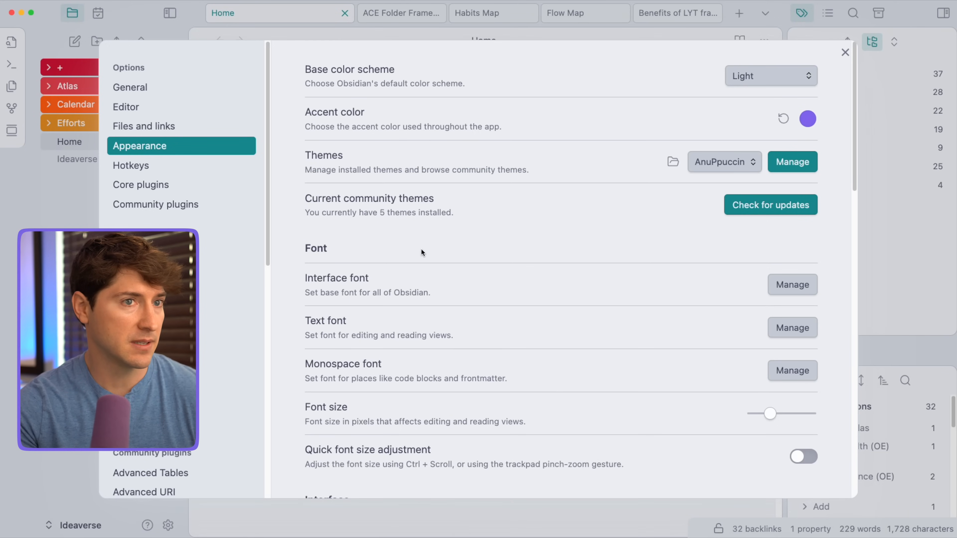
mouse_move(667, 93)
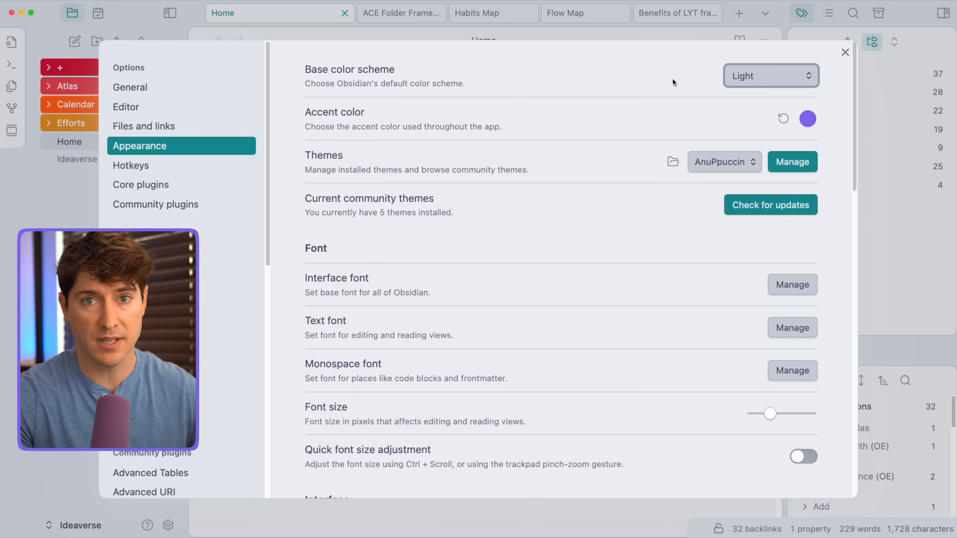
mouse_move(770, 76)
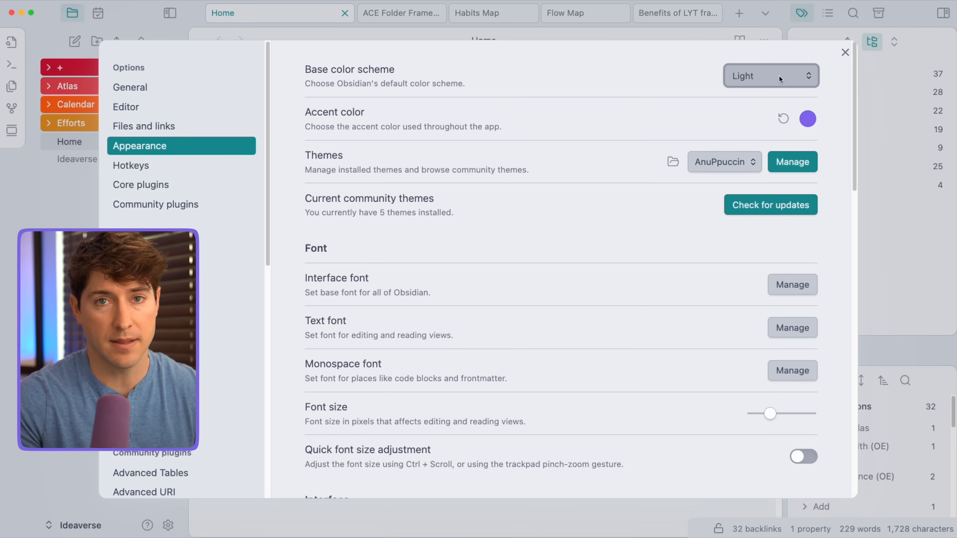
mouse_move(615, 75)
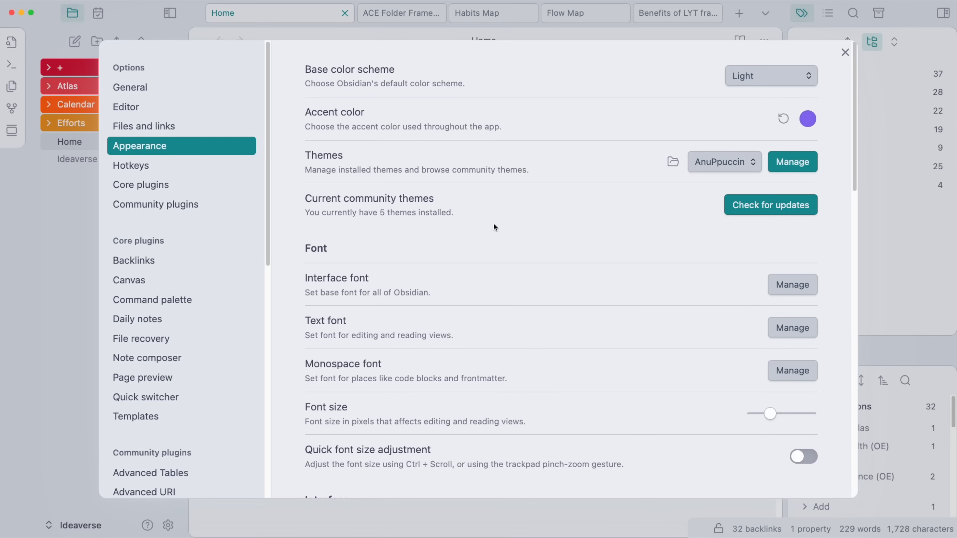
mouse_move(161, 128)
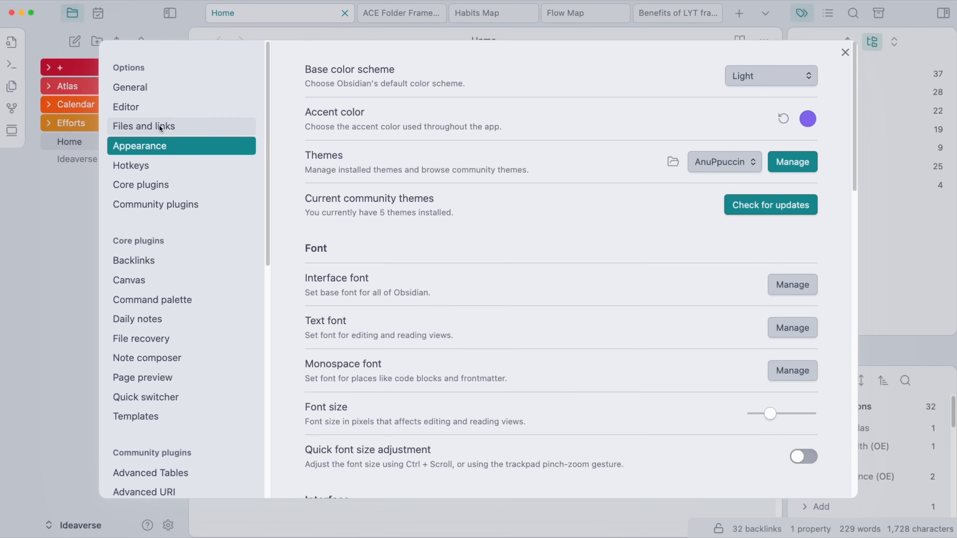
Search the community plugins catalogue for 'style' to find the Style Settings plugin.
left_click(155, 204)
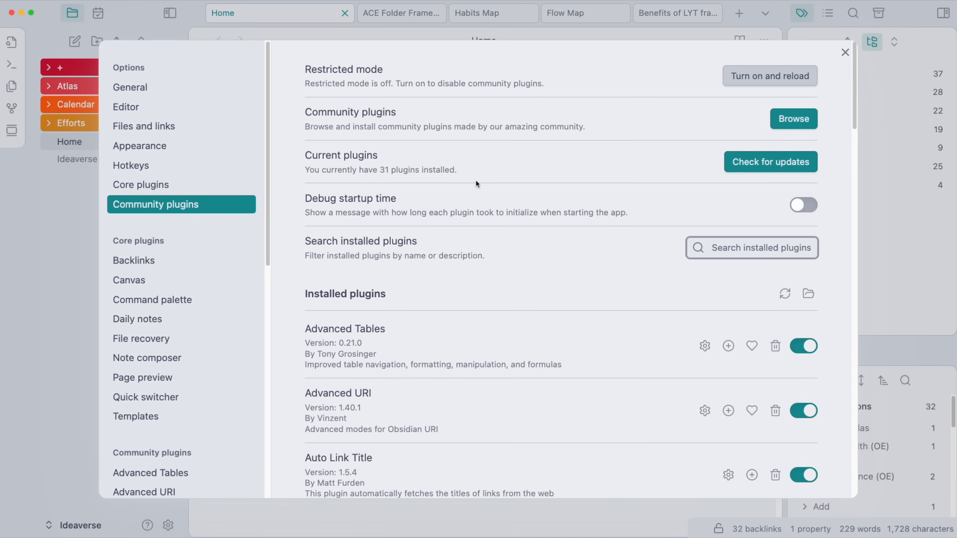
left_click(794, 119)
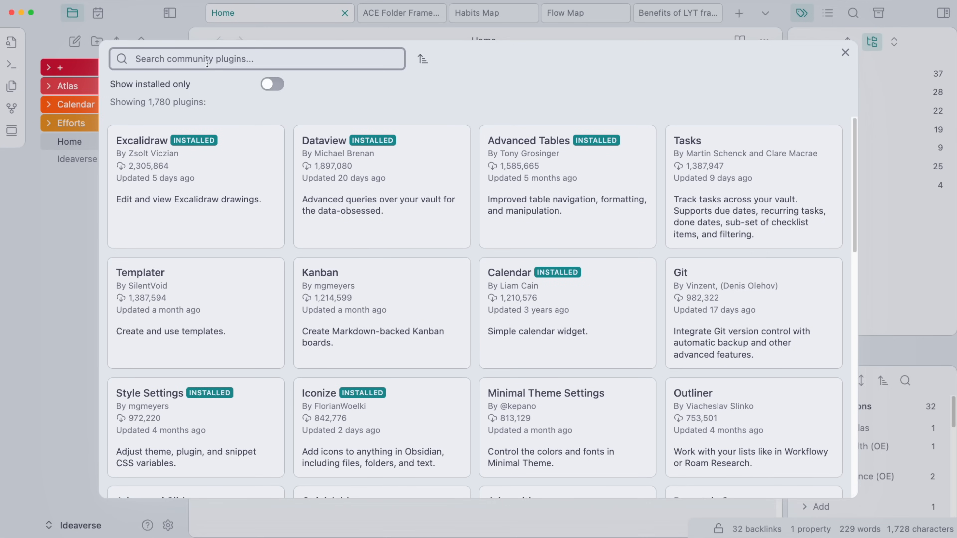
type("style")
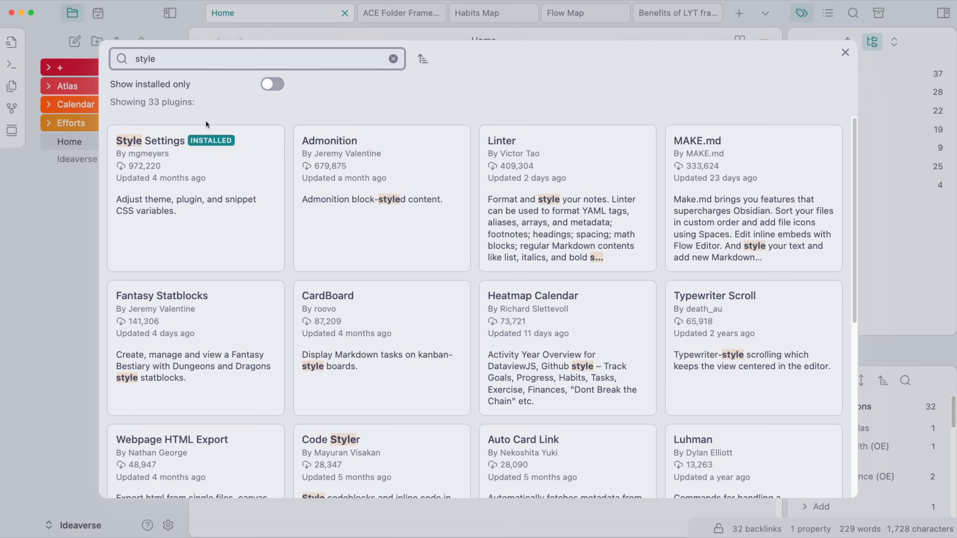
mouse_move(213, 174)
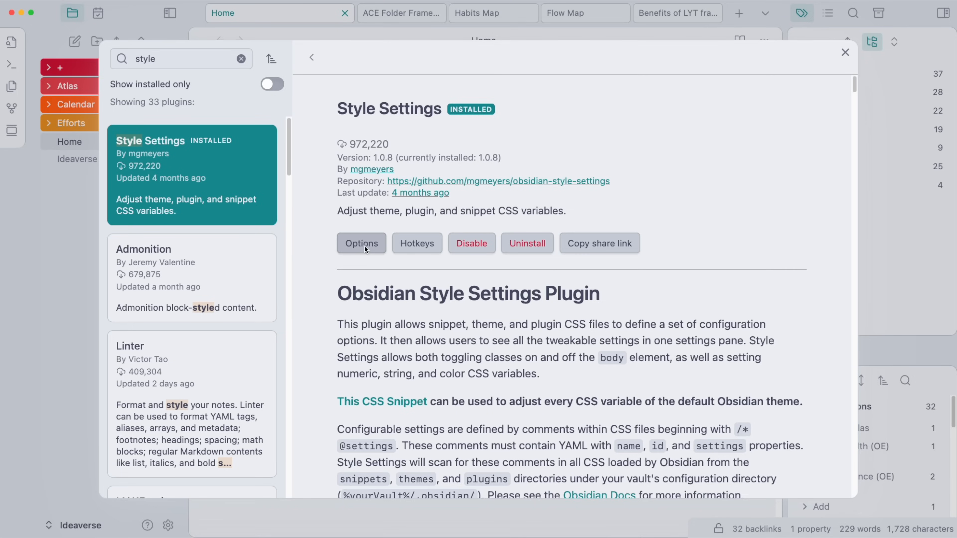
left_click(361, 243)
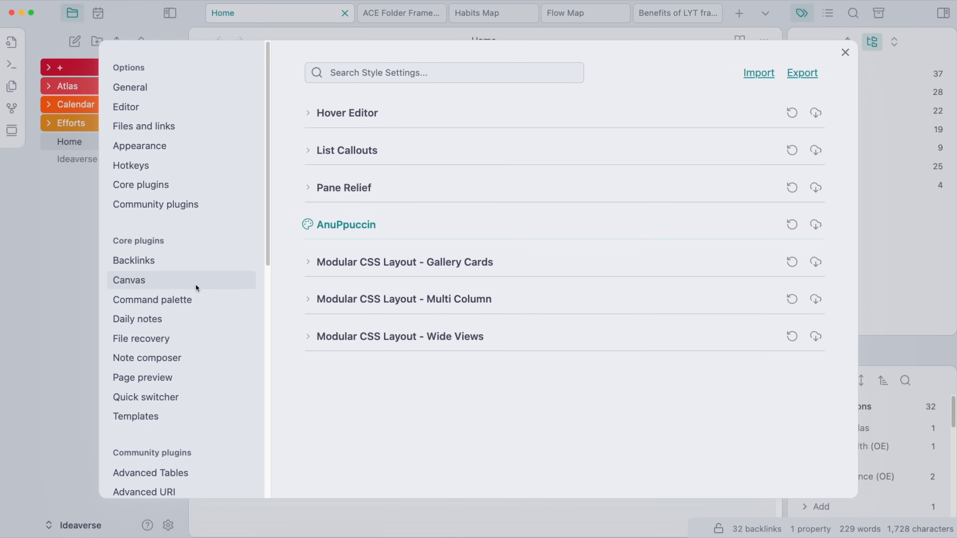
scroll("down", 3)
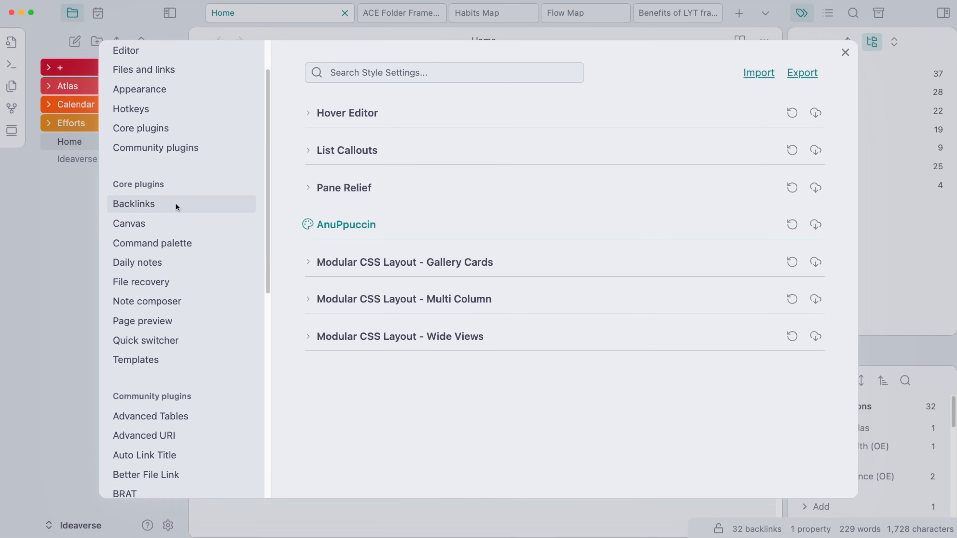
scroll("down", 3)
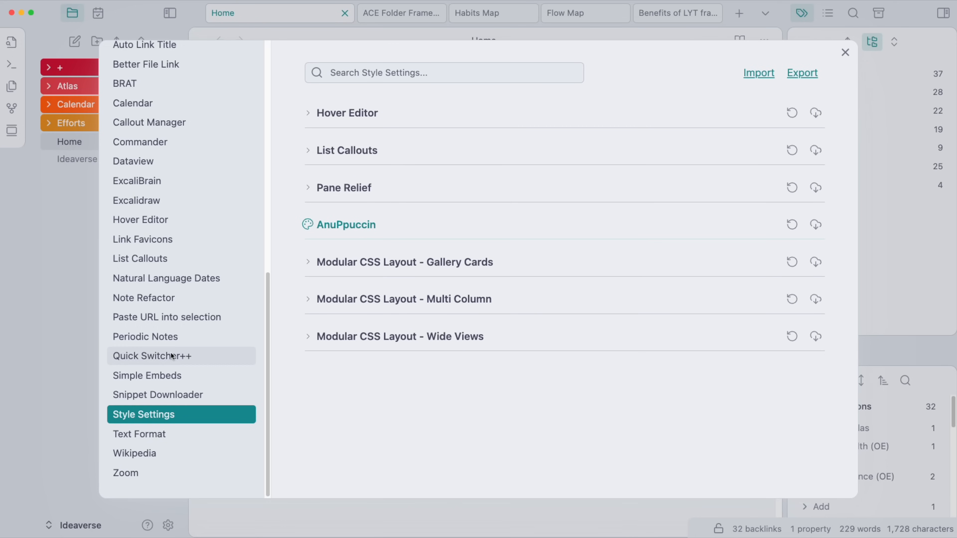
scroll("up", 3)
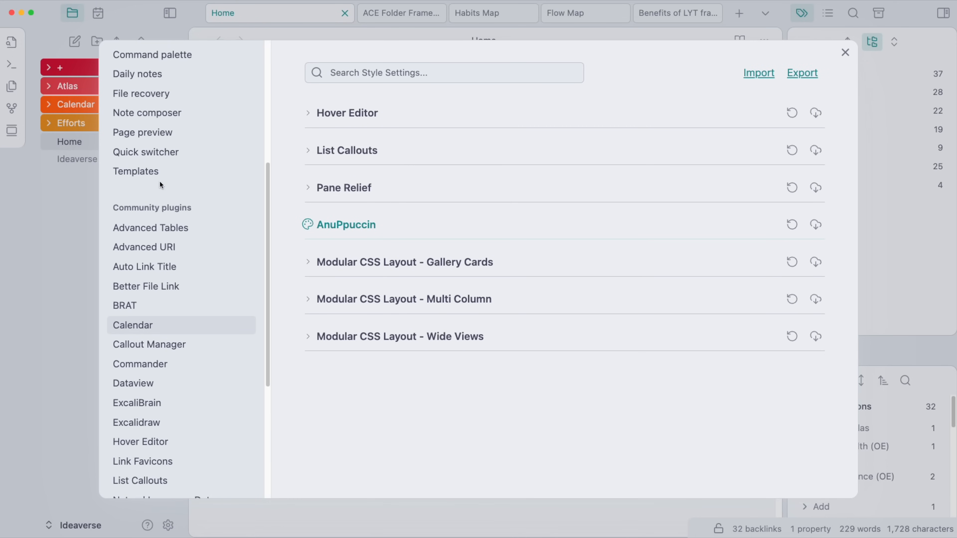
scroll("down", 3)
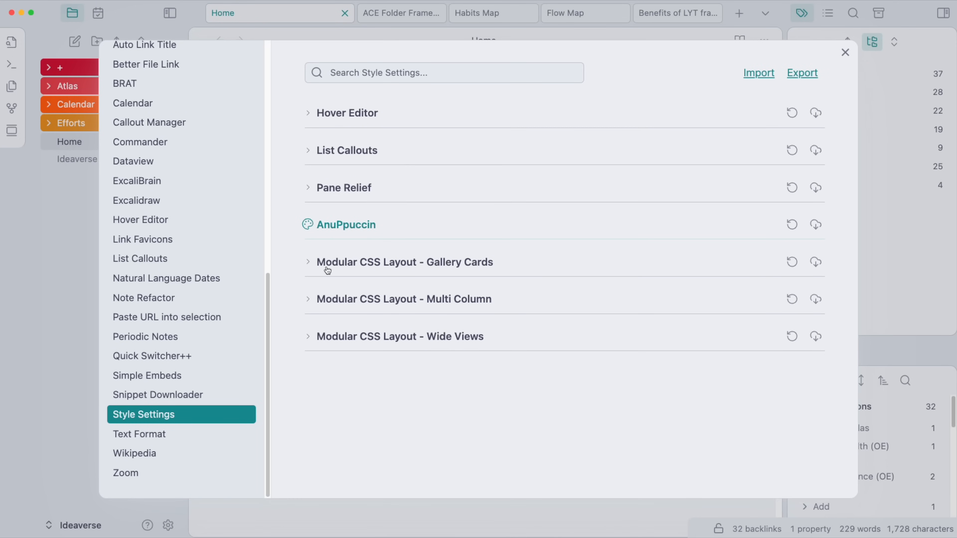
mouse_move(383, 143)
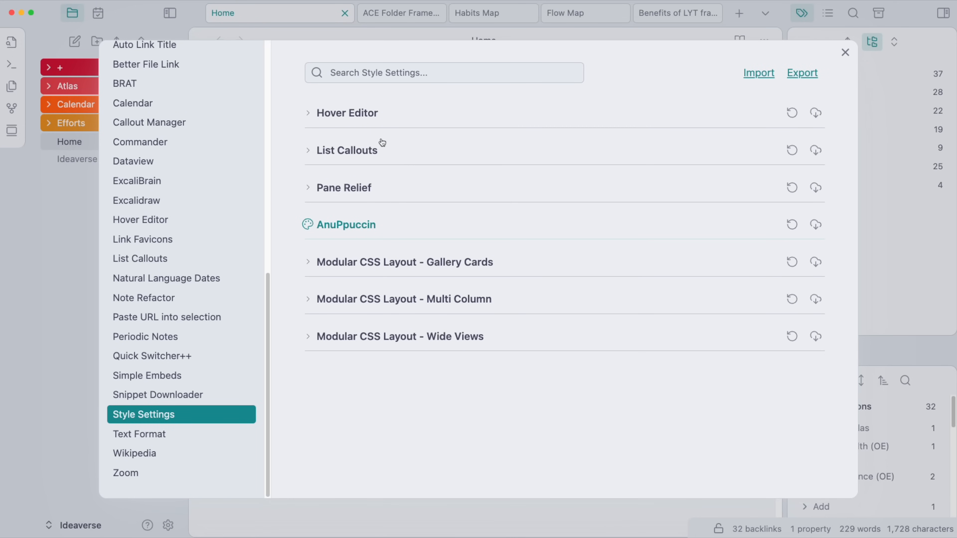
mouse_move(337, 231)
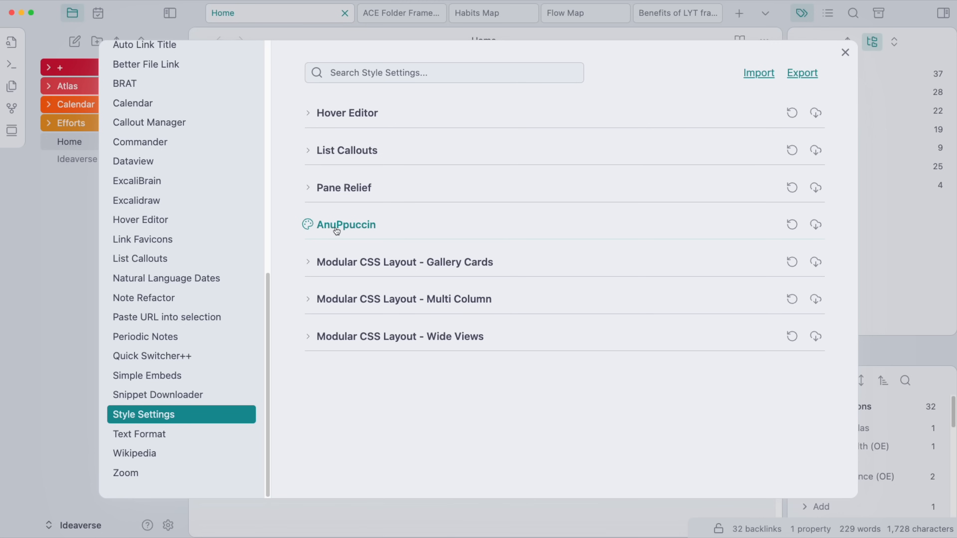
mouse_move(312, 233)
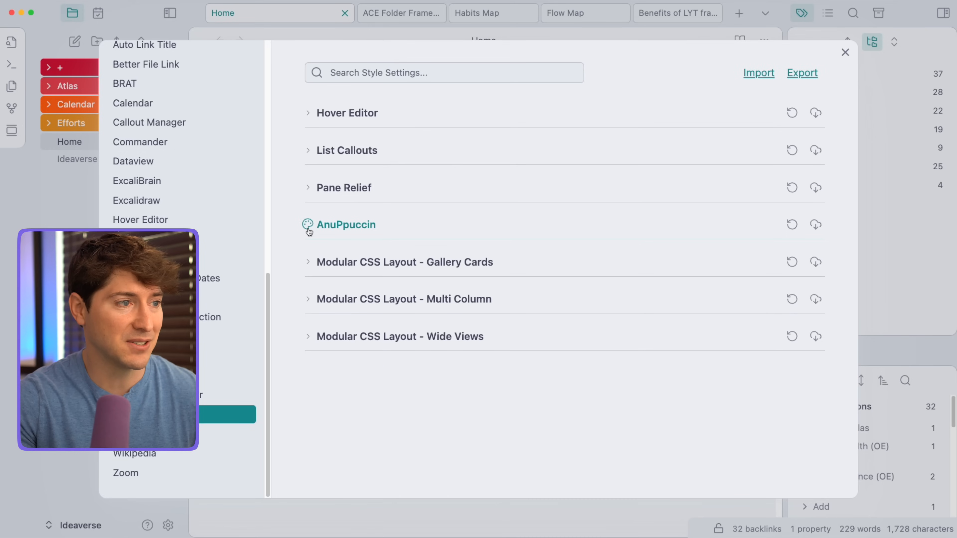
left_click(346, 225)
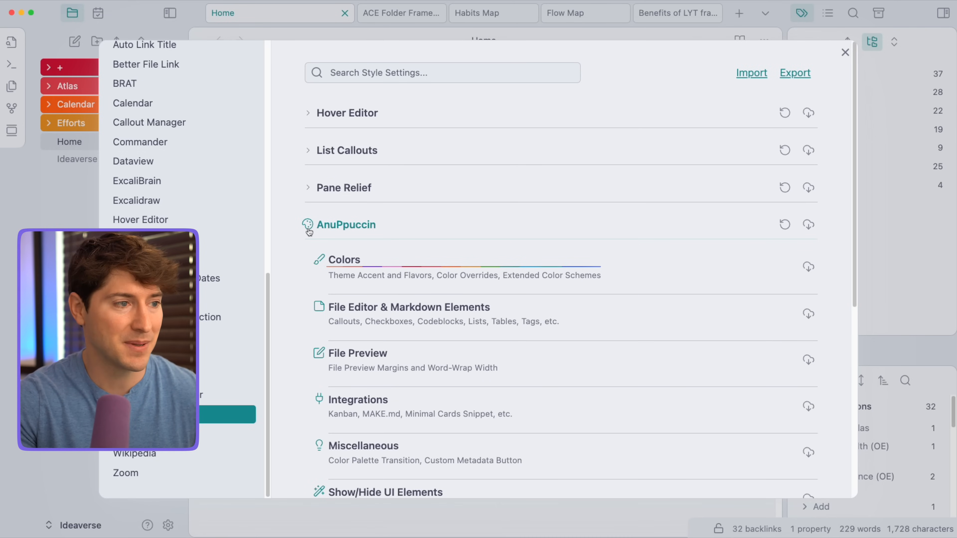
mouse_move(384, 239)
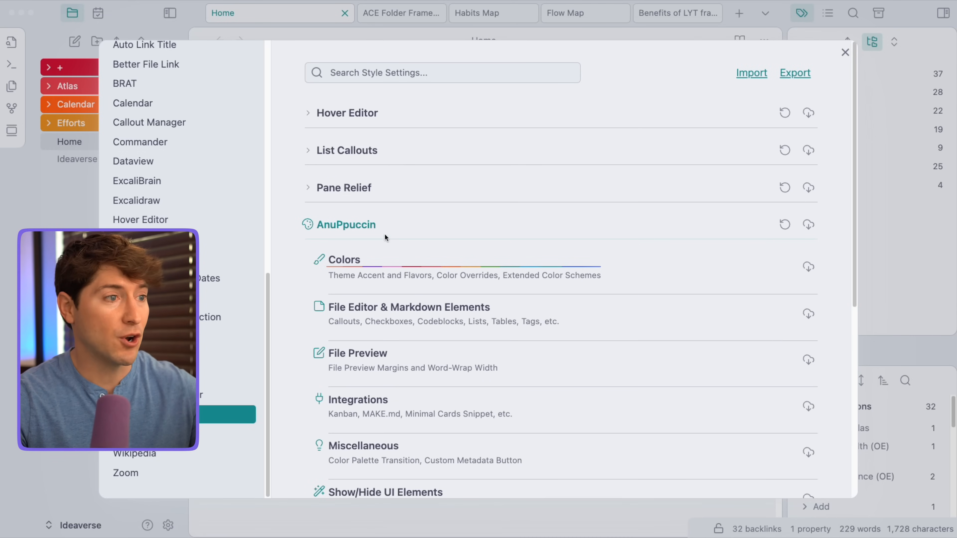
mouse_move(328, 413)
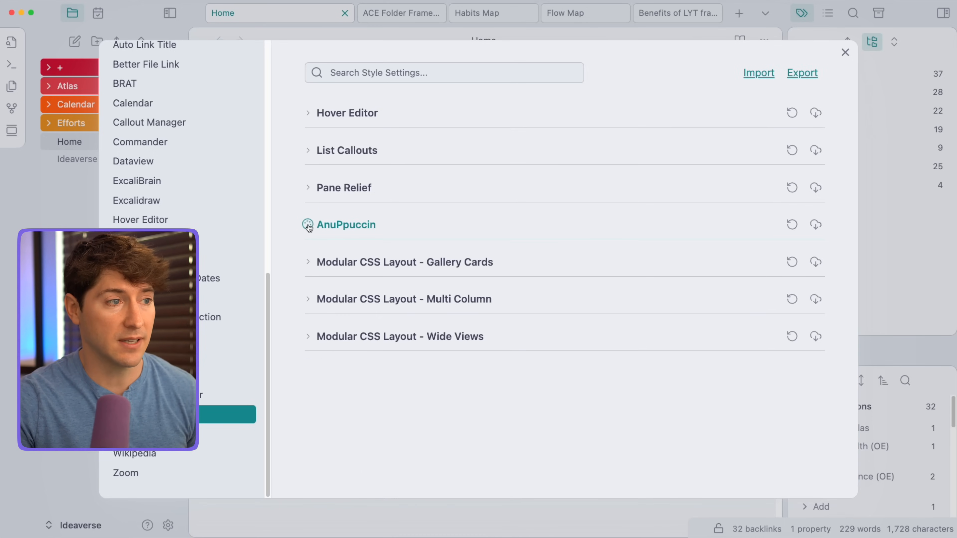
mouse_move(385, 234)
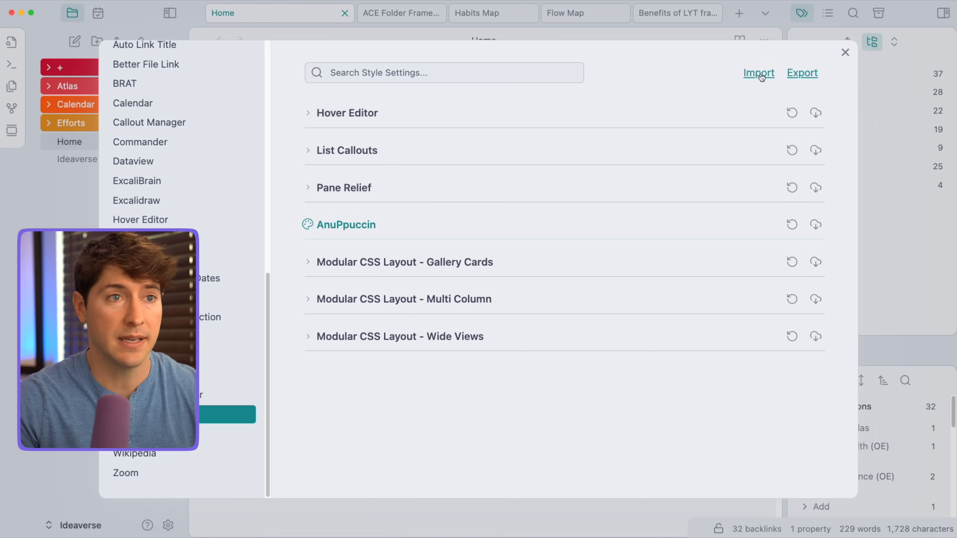
Start a Style Settings import and select all text in the LYT Anuppucin Style Settings Google Doc.
left_click(758, 72)
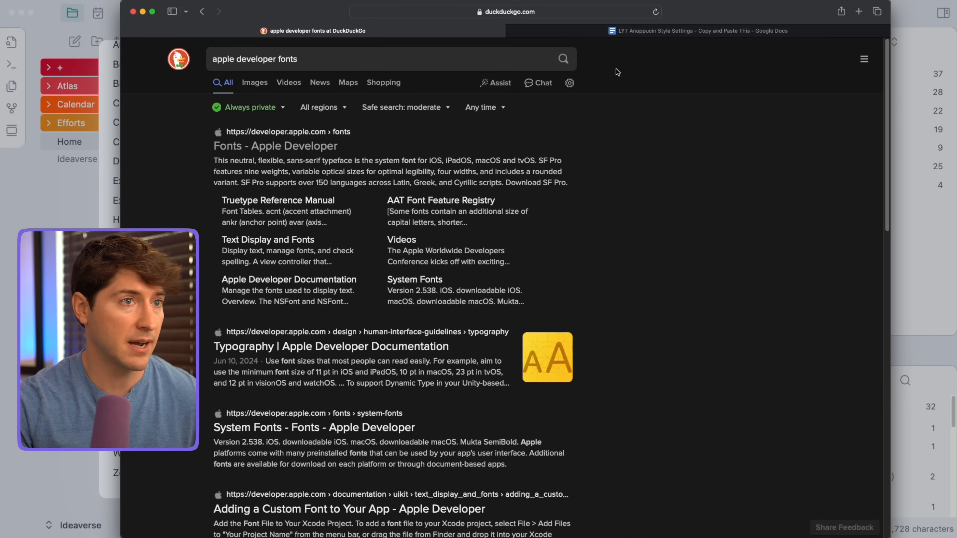
left_click(699, 30)
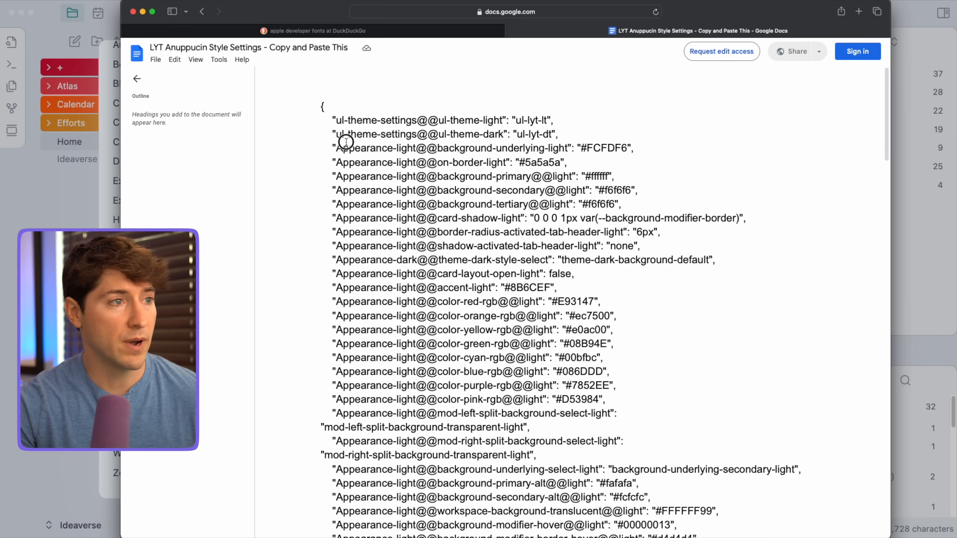
left_click(174, 60)
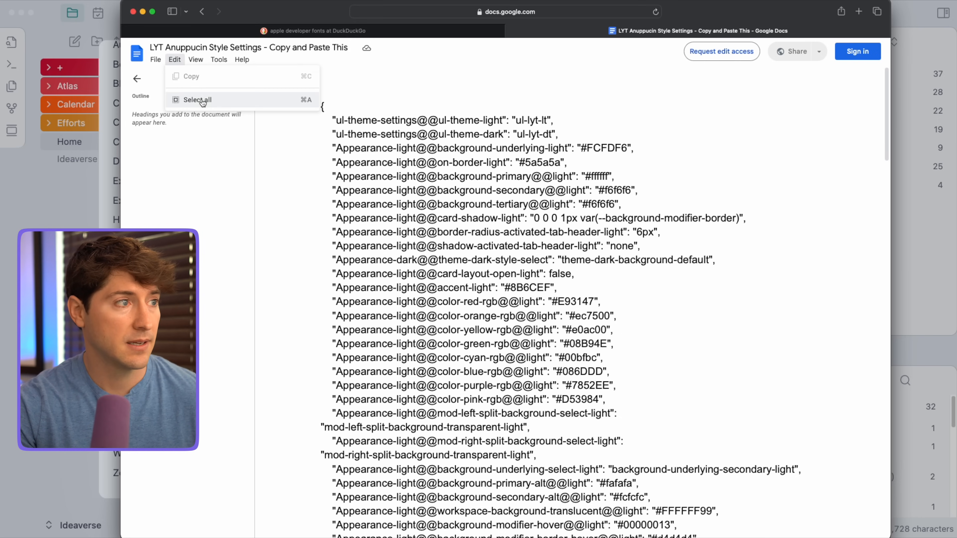
left_click(197, 100)
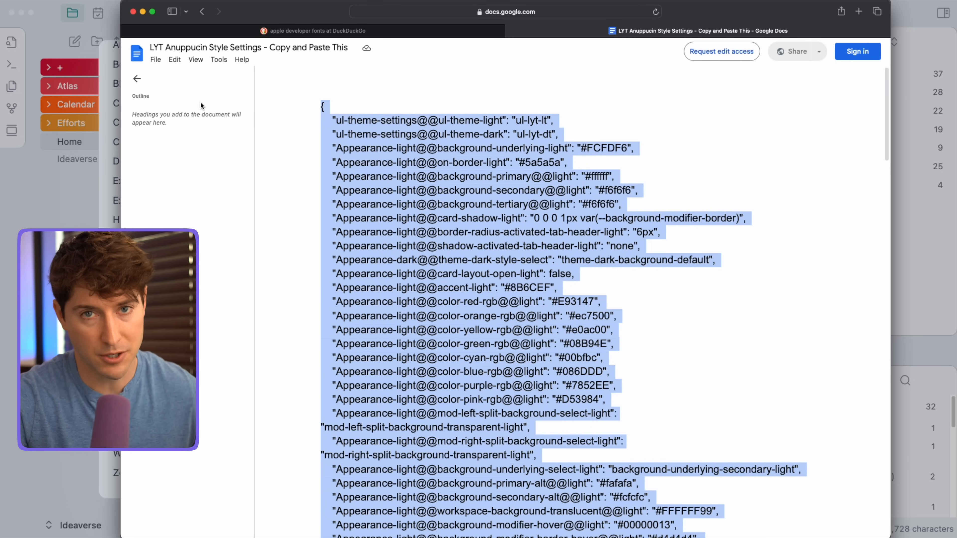
left_click(174, 59)
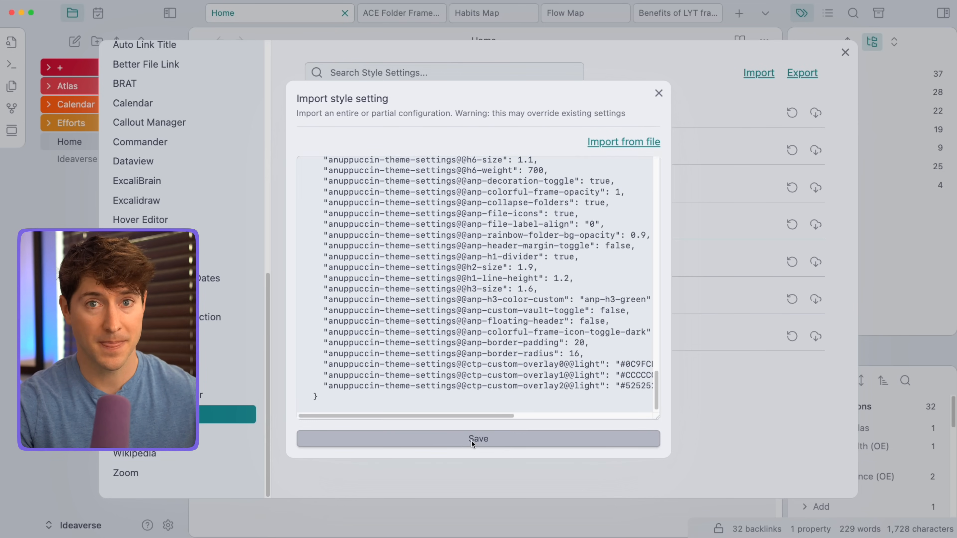
Save the pasted AnuPpuccin configuration in the Style Settings import.
left_click(478, 438)
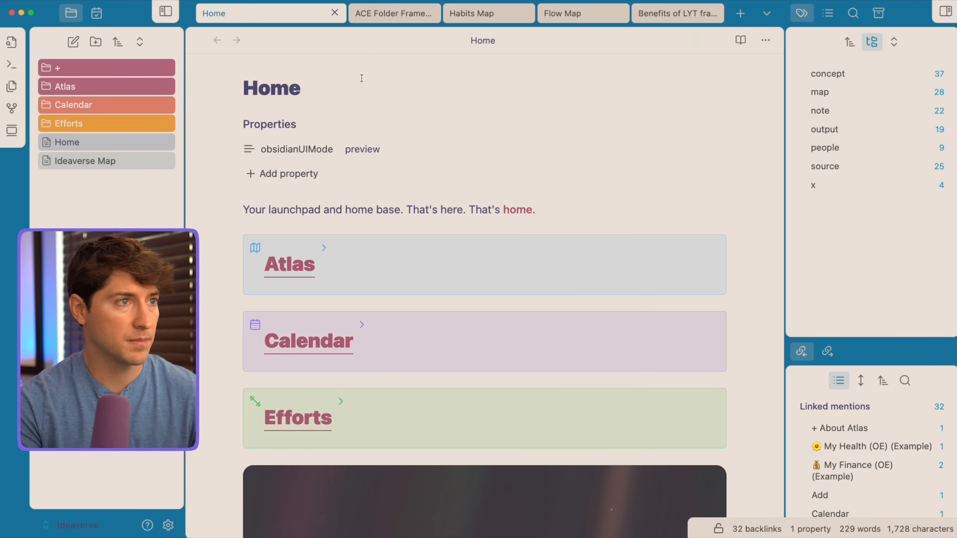
Preview the restyled ACE Folder Framework, Habits Map and Flow Map notes.
left_click(394, 13)
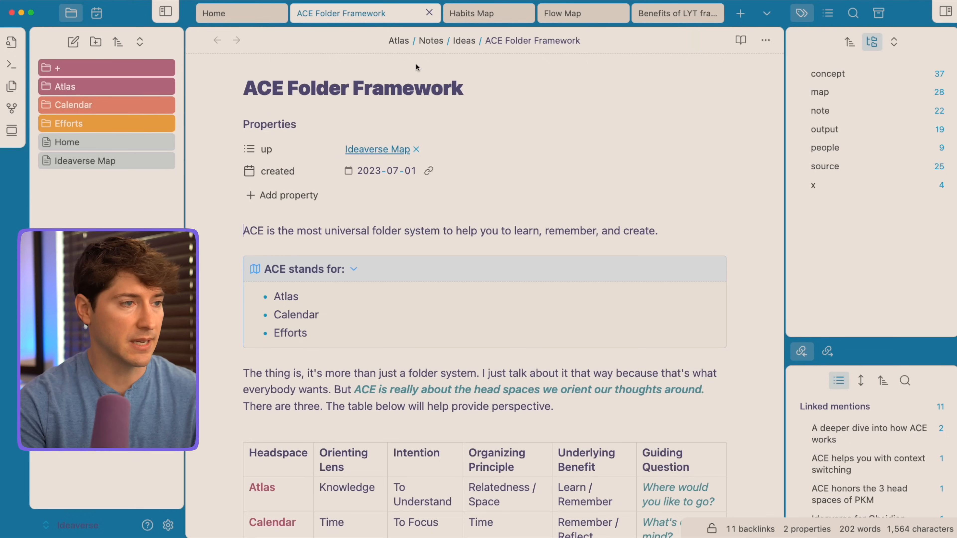
left_click(478, 13)
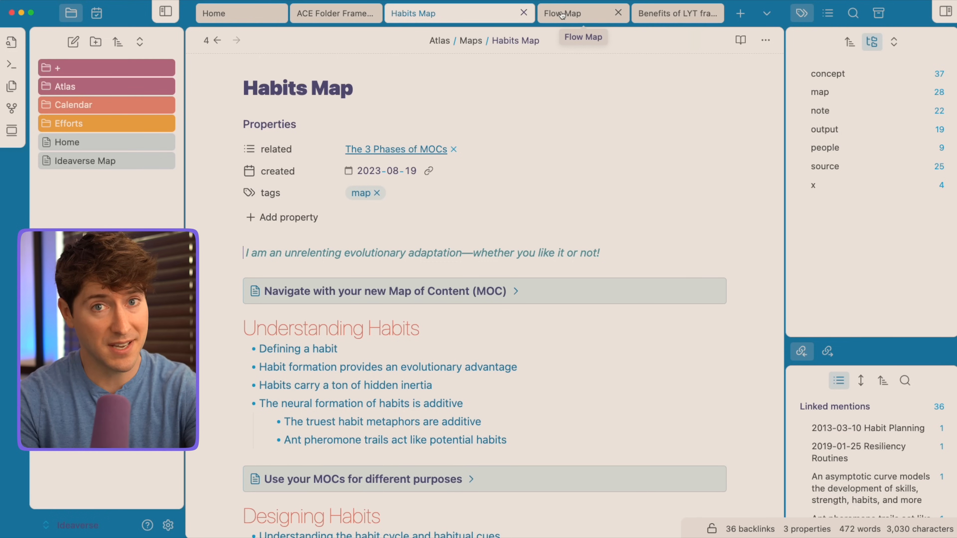
left_click(576, 13)
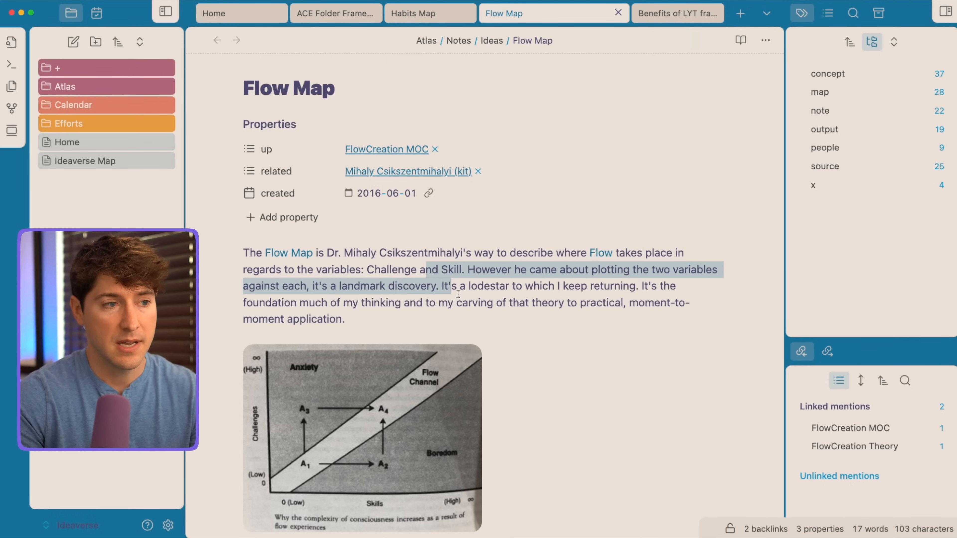
left_click(470, 294)
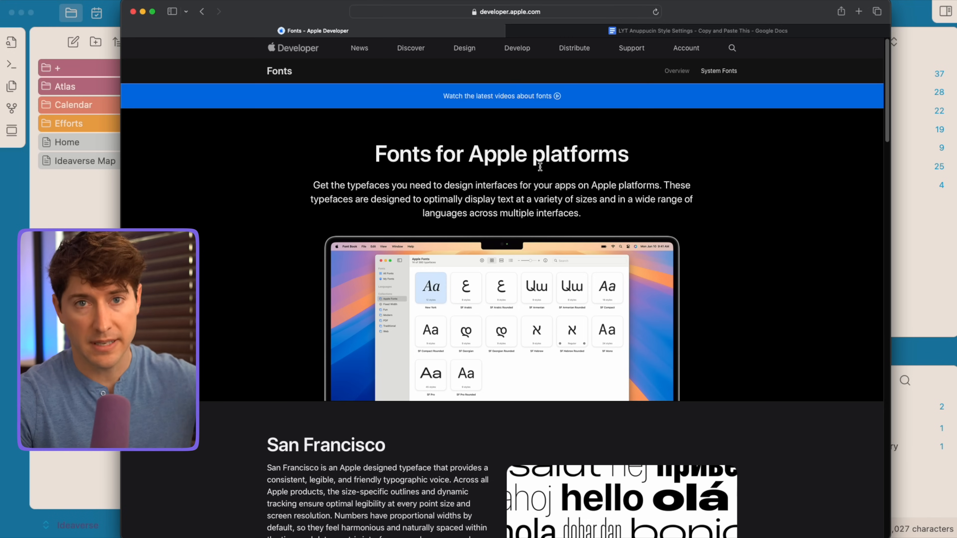
Download Apple's New York serif font from the Apple Developer fonts page, allowing the download.
scroll("down", 3)
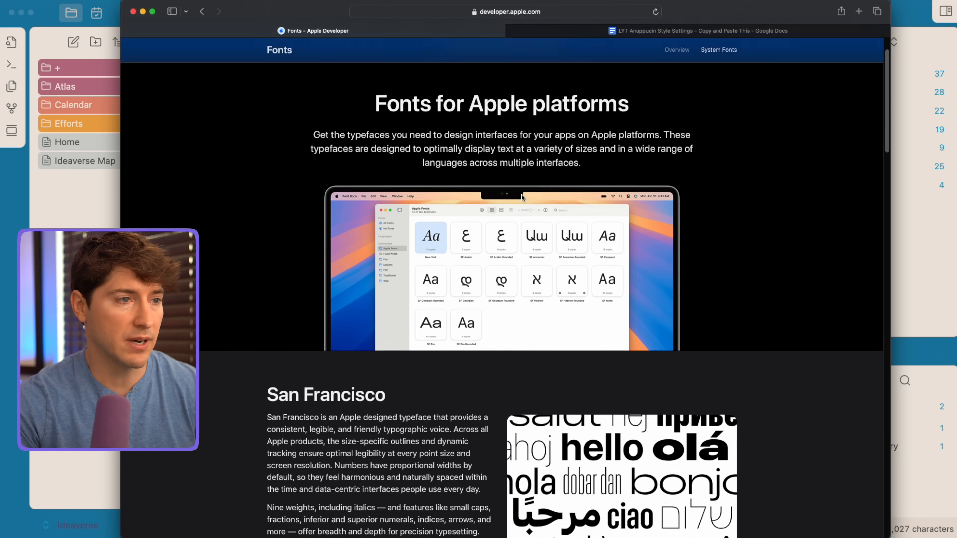
scroll("down", 3)
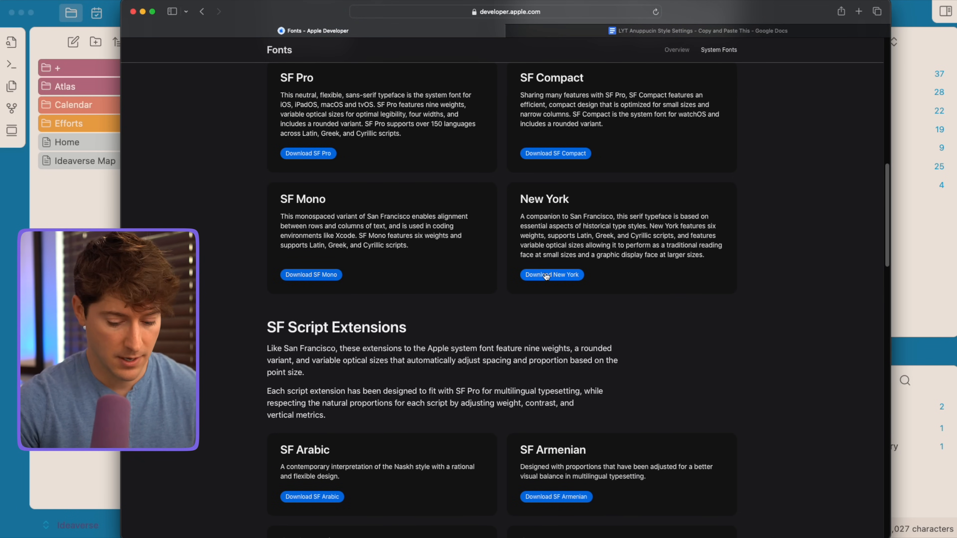
left_click(552, 275)
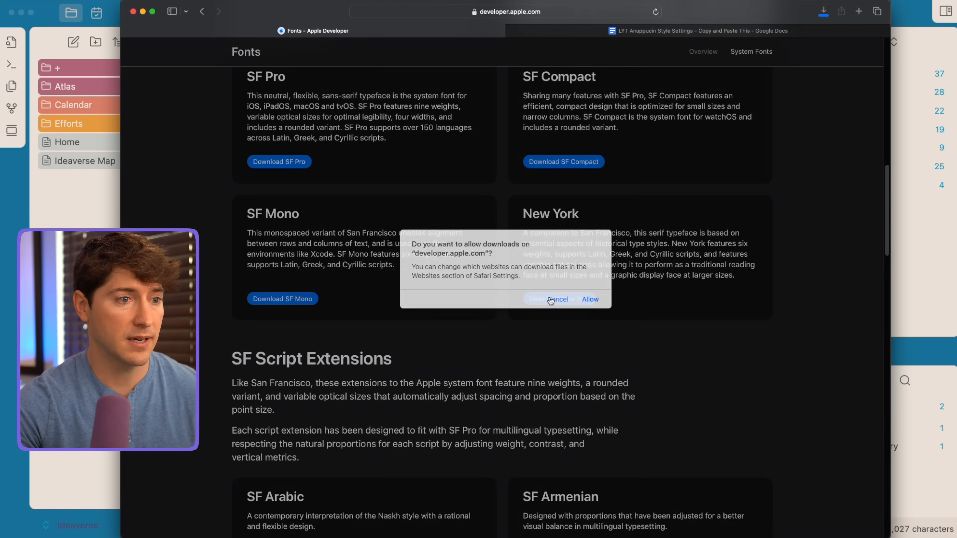
left_click(558, 299)
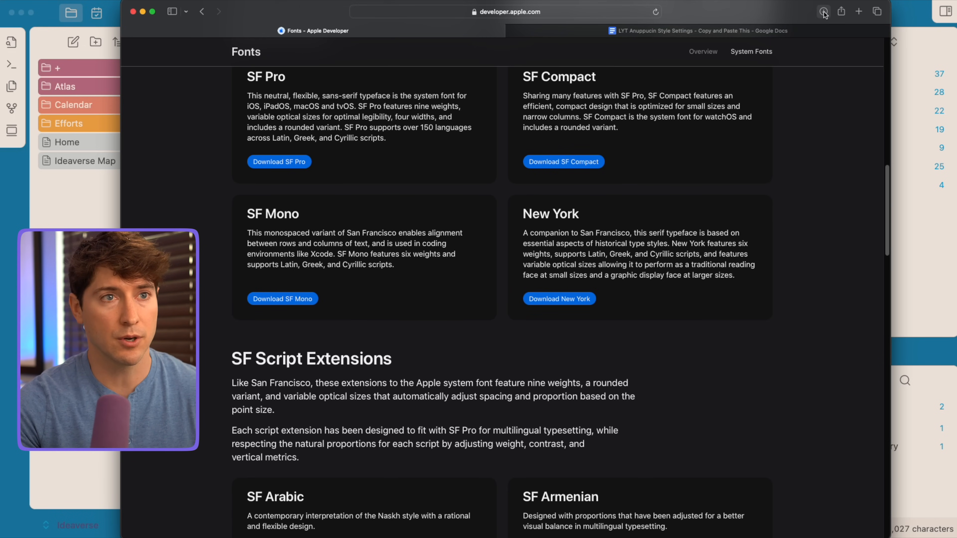
Launch the NY Fonts package from the downloaded disk image and accept its license.
left_click(823, 12)
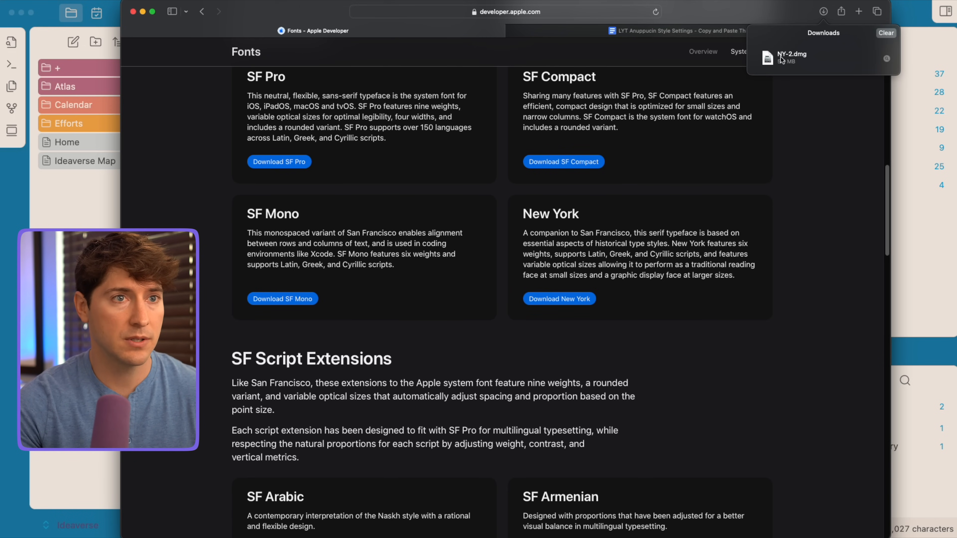
left_click(791, 54)
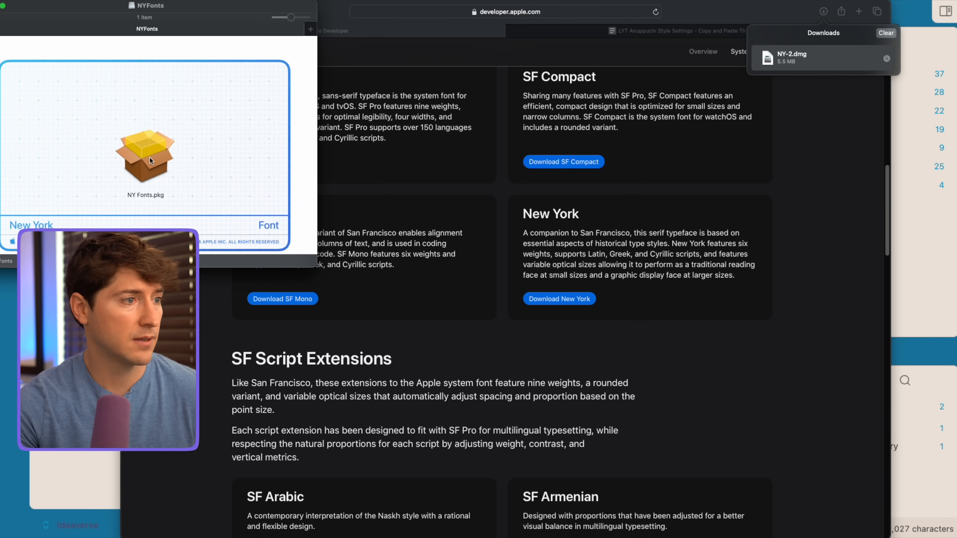
double_click(144, 154)
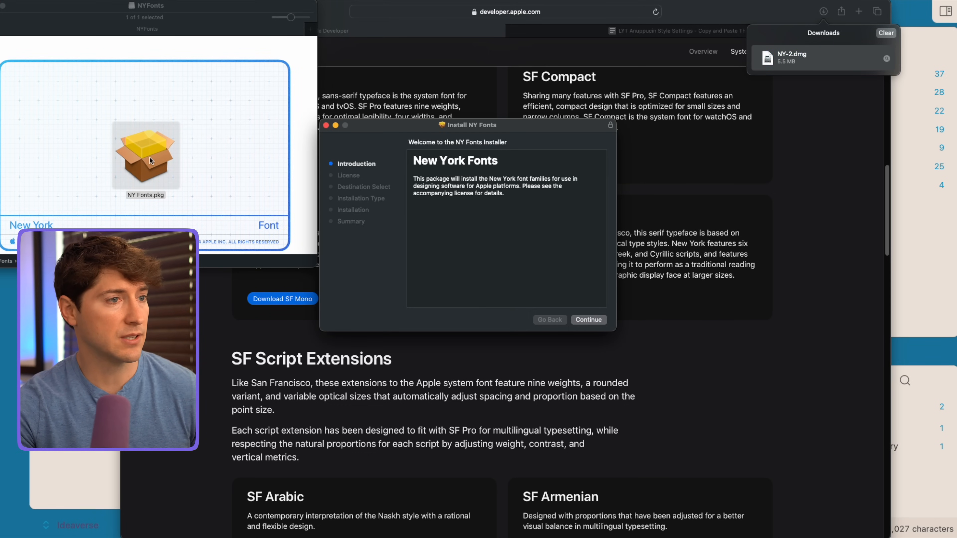
left_click(587, 319)
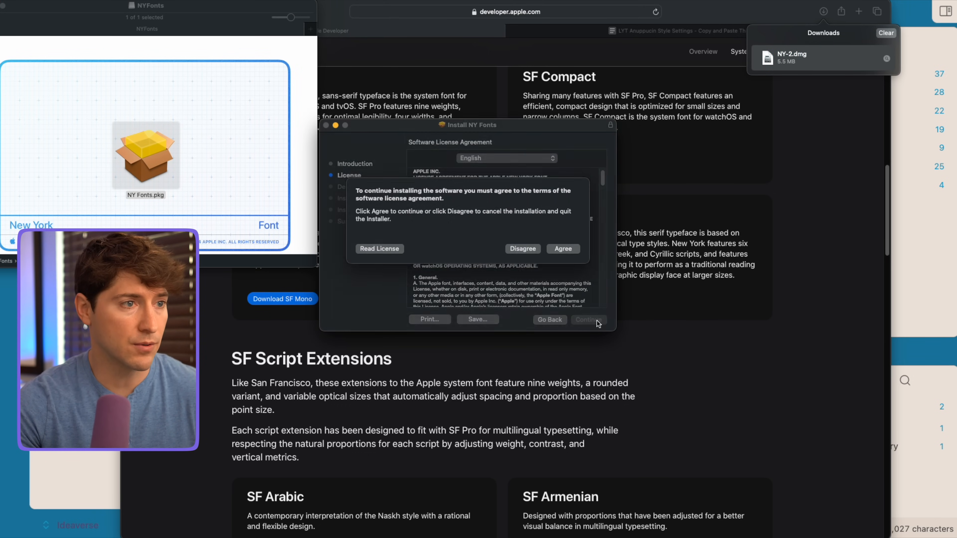
left_click(562, 248)
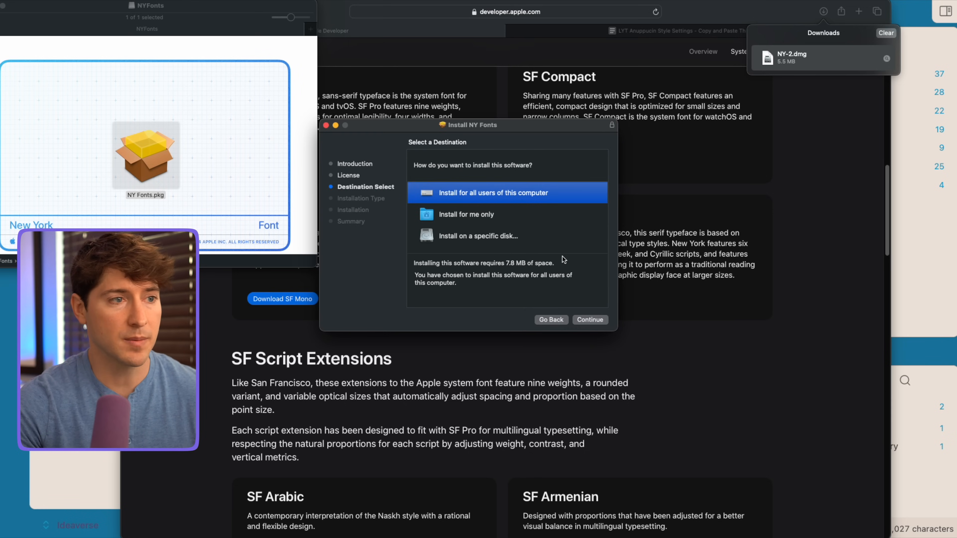
Install the New York fonts for all users, authorize with the password, and close the installer.
left_click(589, 320)
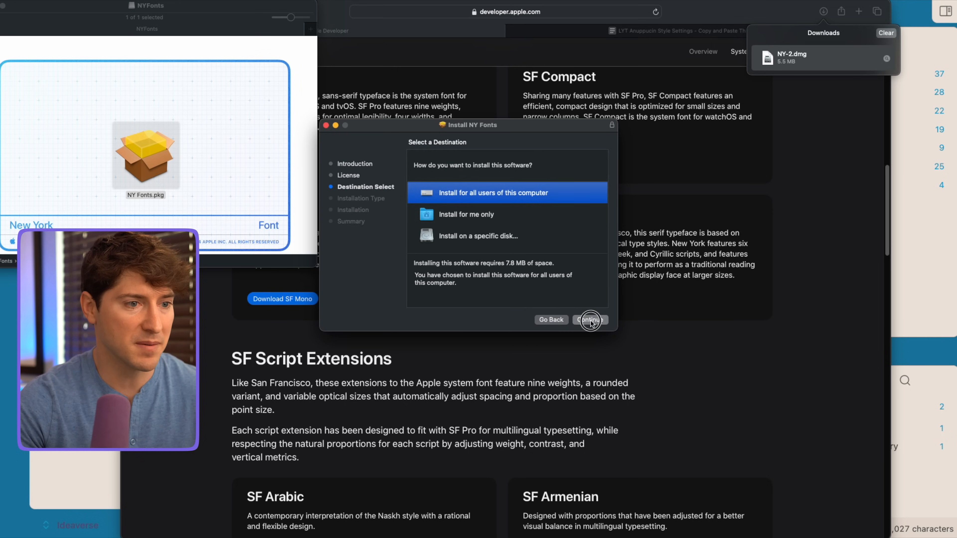
left_click(589, 320)
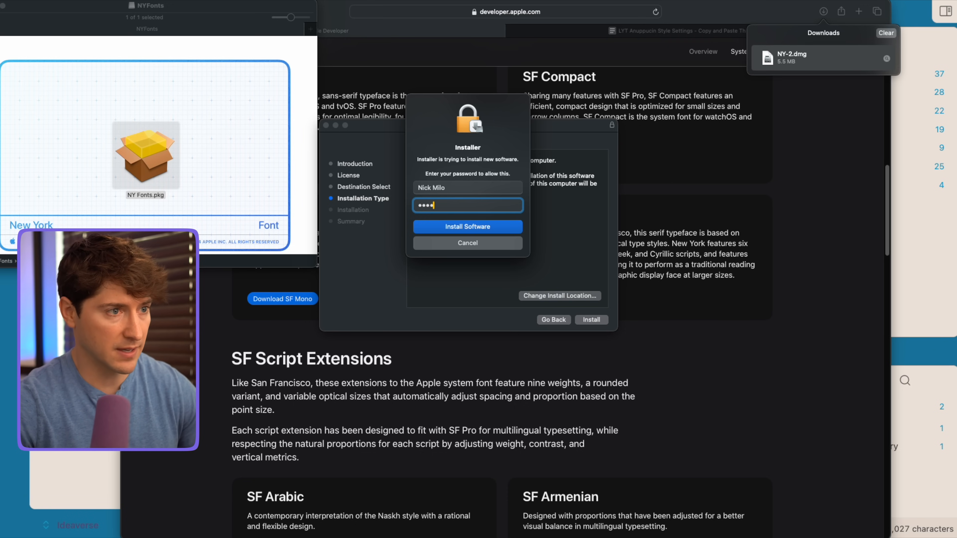
left_click(467, 226)
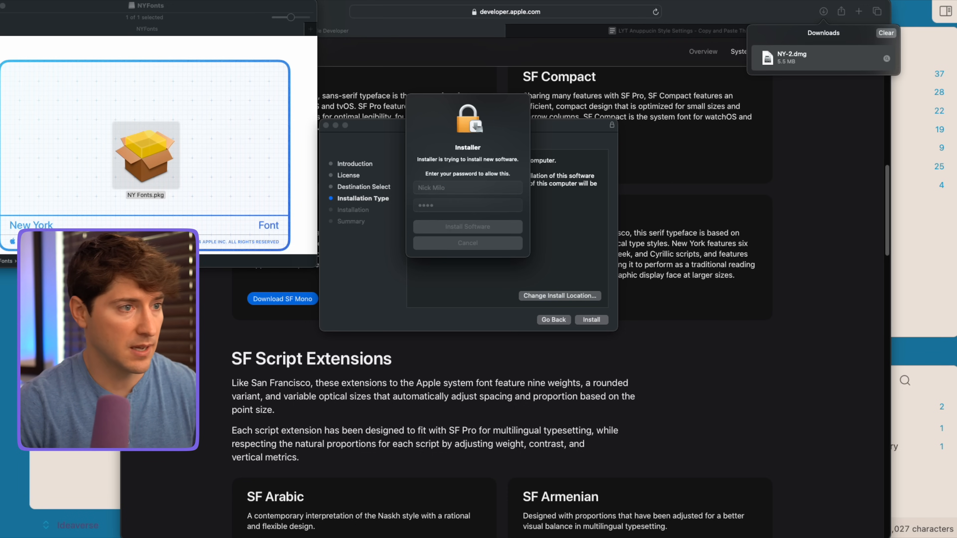
left_click(467, 226)
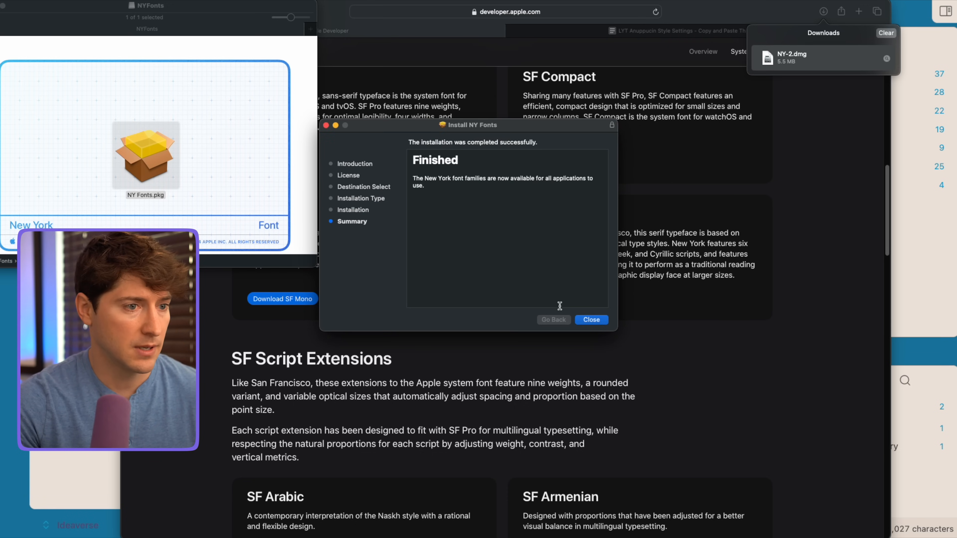
left_click(591, 319)
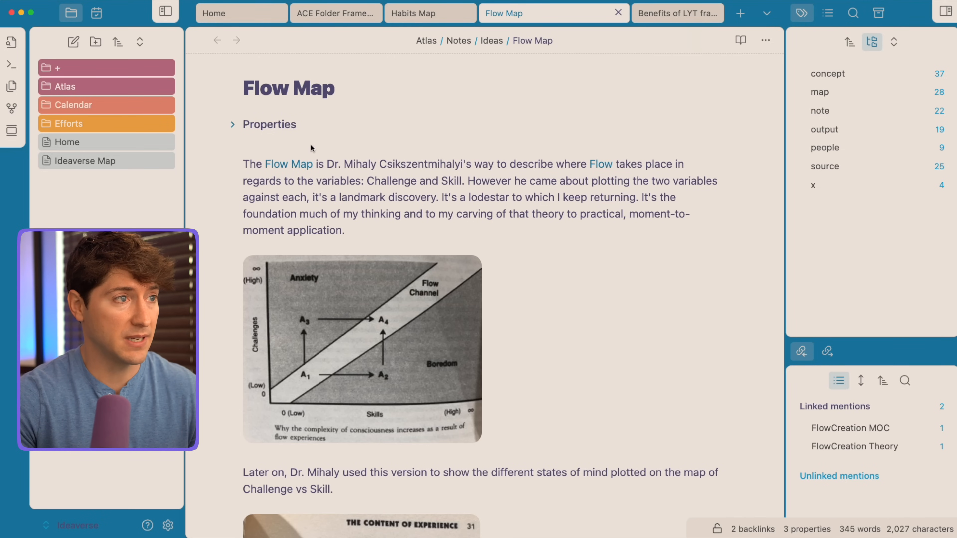
mouse_move(327, 145)
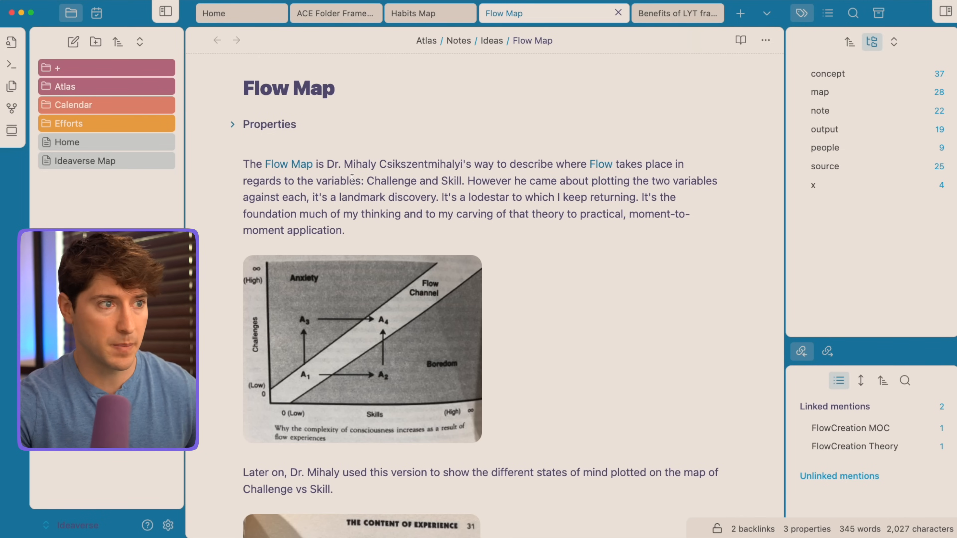
Close the NYFonts disk image window in Finder.
left_click(232, 124)
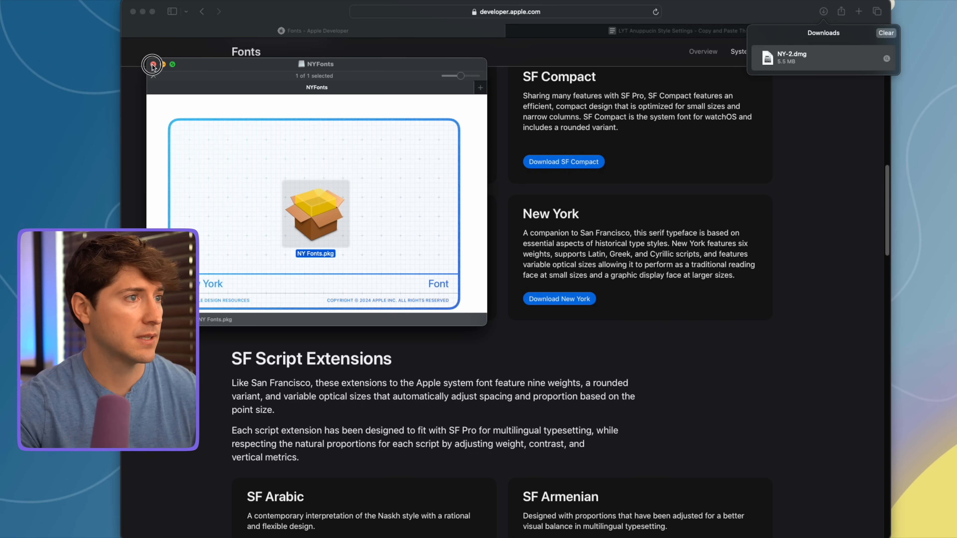
left_click(152, 64)
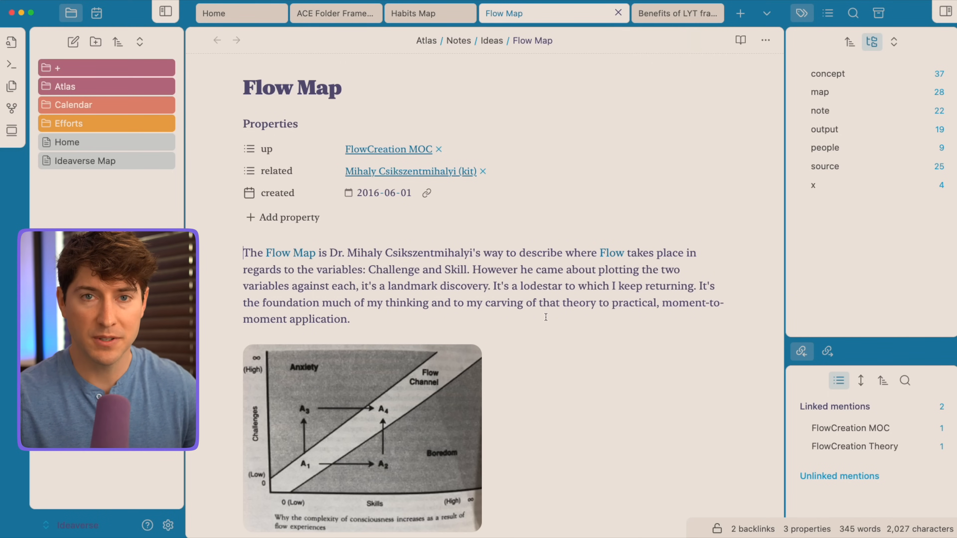
mouse_move(532, 316)
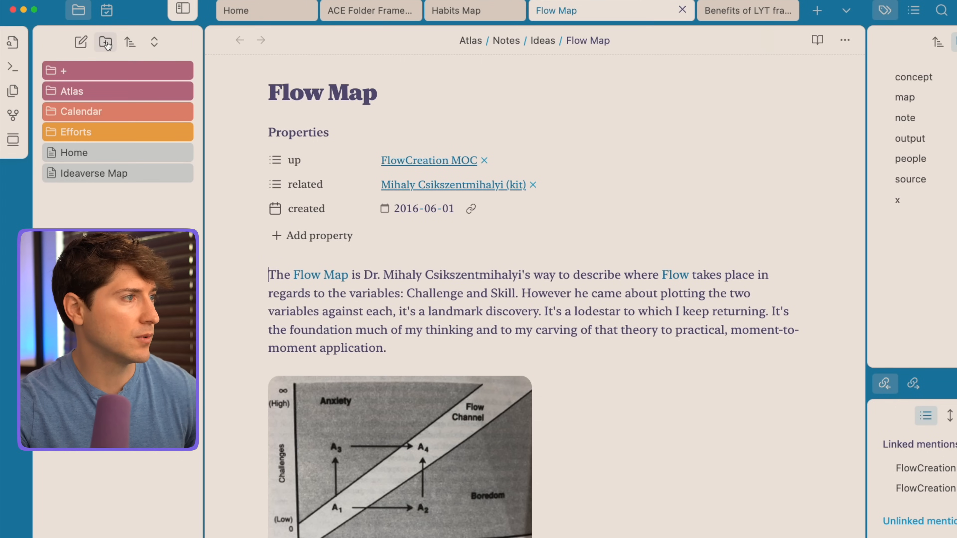
Create a new empty folder named x beside +, Atlas, Calendar and Efforts.
left_click(105, 42)
type("x")
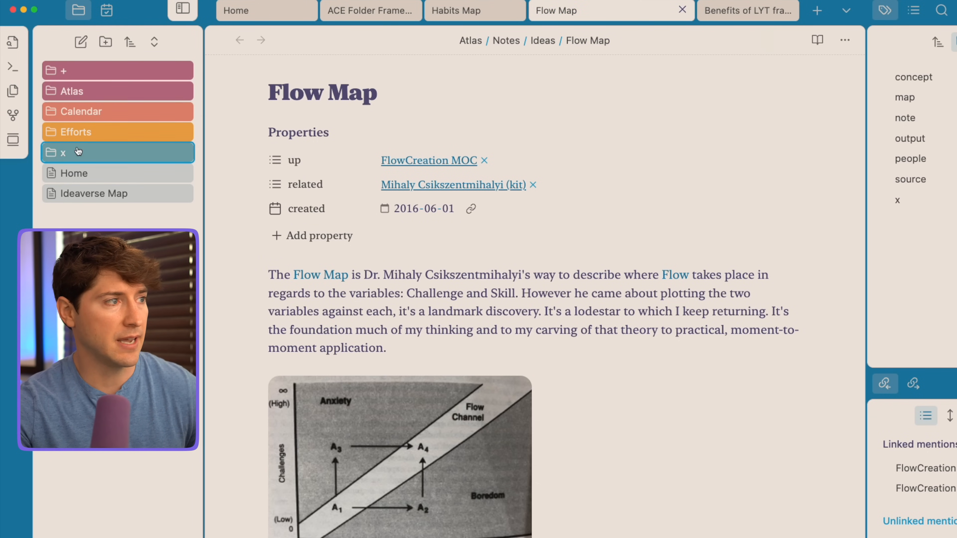
mouse_move(92, 112)
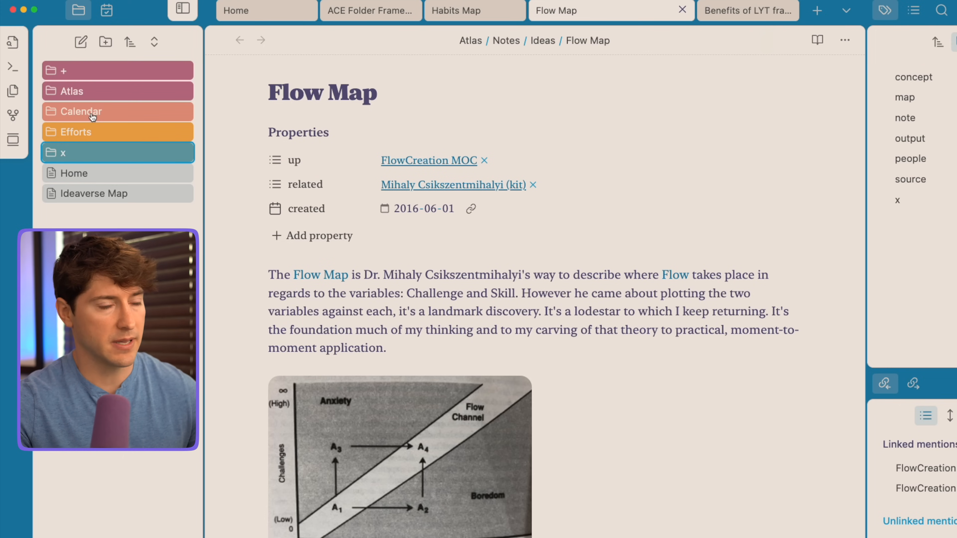
mouse_move(64, 156)
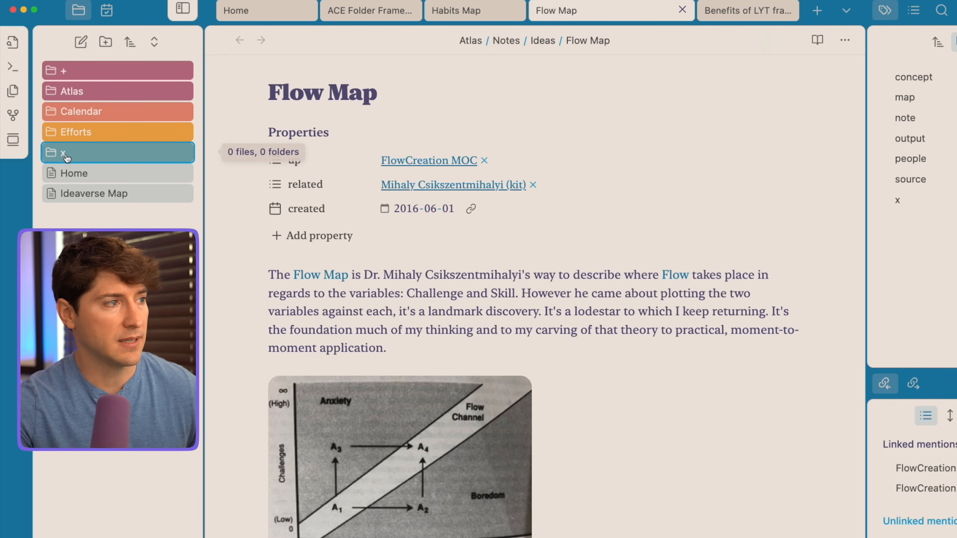
mouse_move(125, 226)
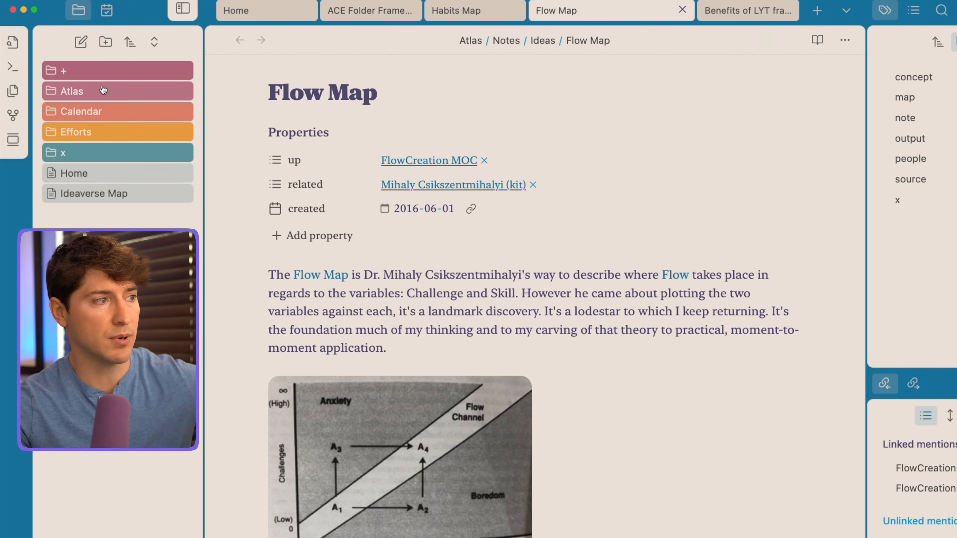
mouse_move(70, 193)
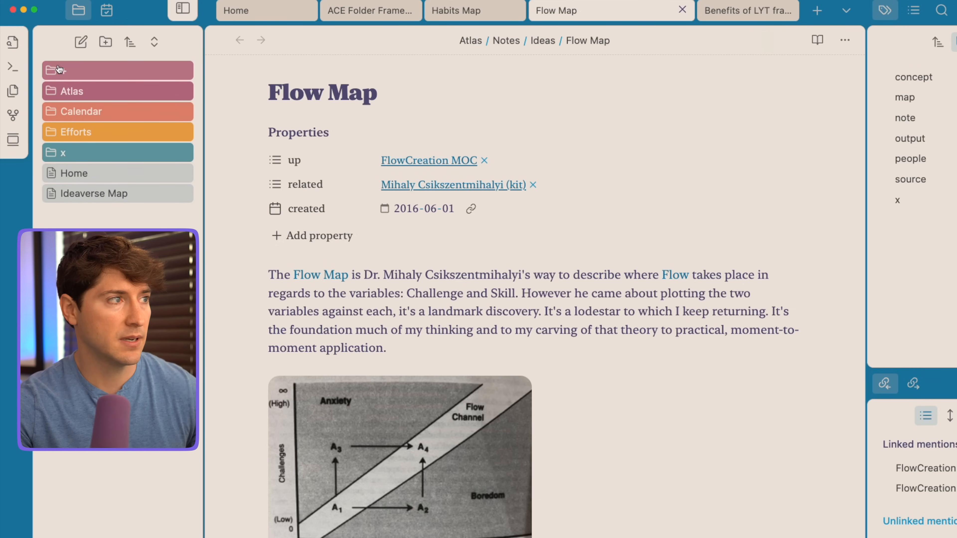
mouse_move(13, 276)
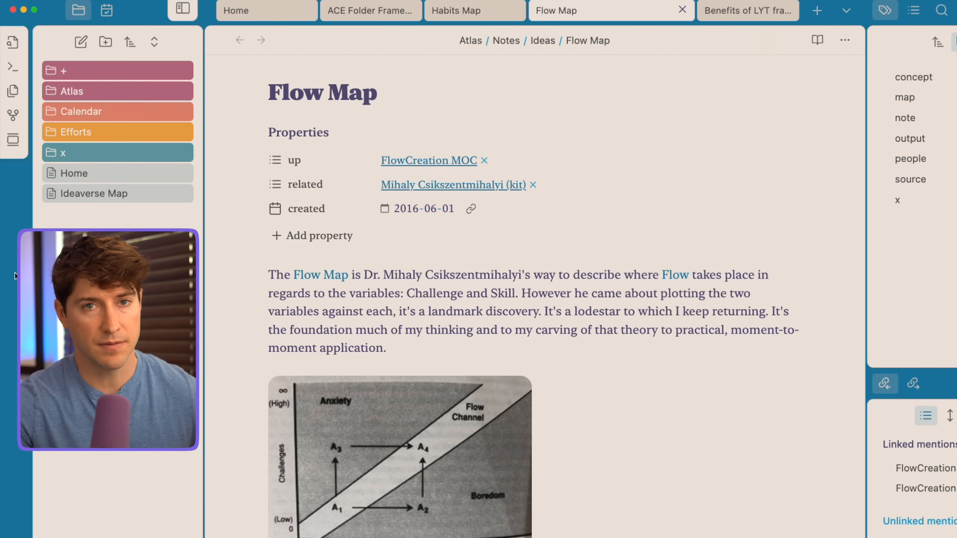
left_click(80, 11)
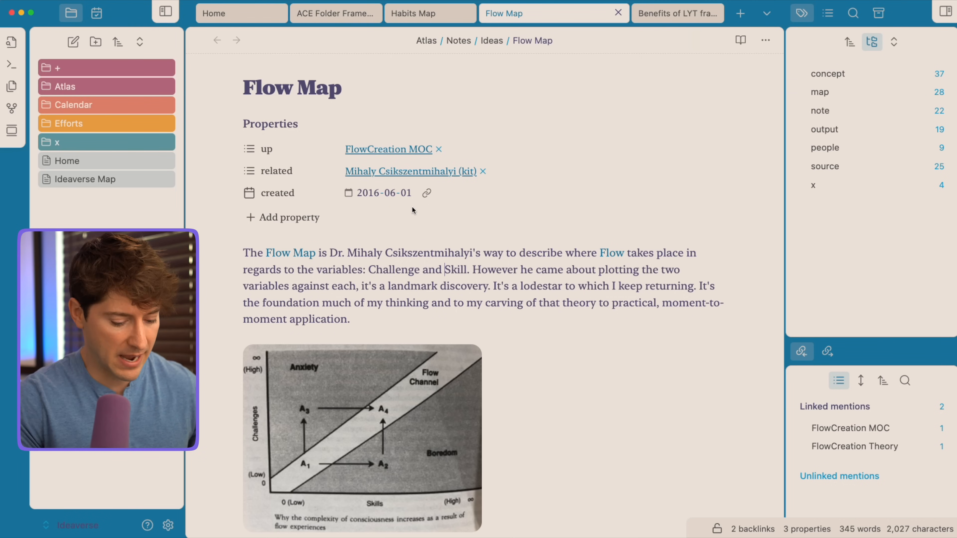
mouse_move(284, 217)
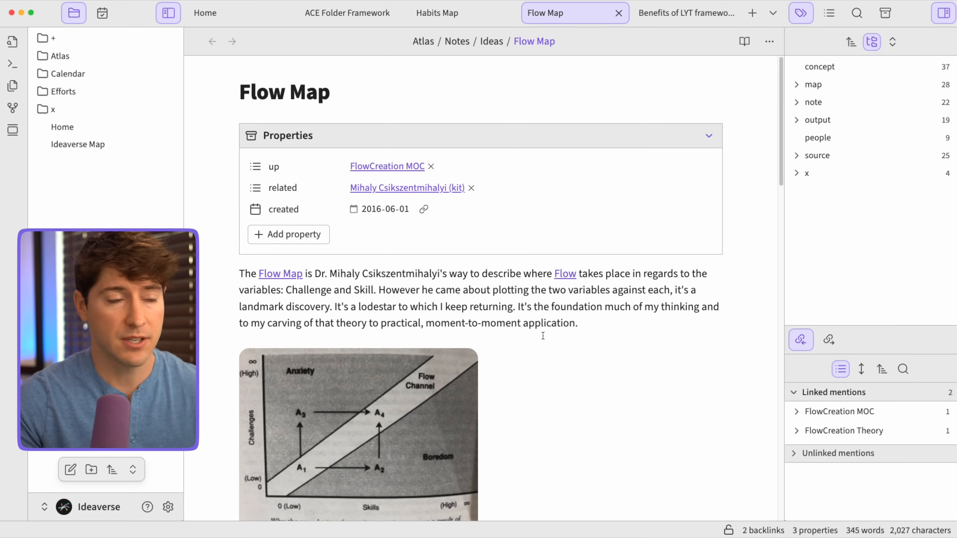
Return to the ACE Folder Framework note with AnuPpuccin kept as the active theme.
left_click(347, 13)
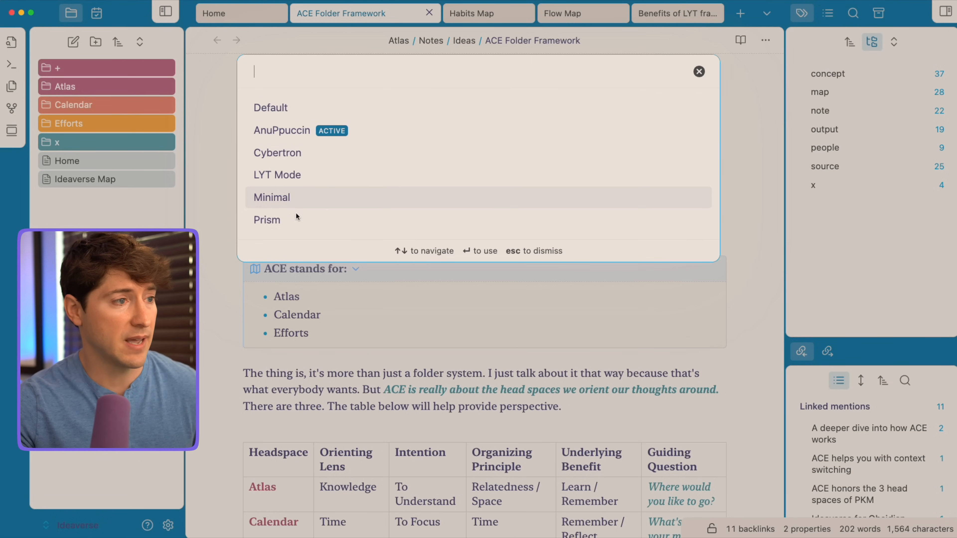
mouse_move(296, 220)
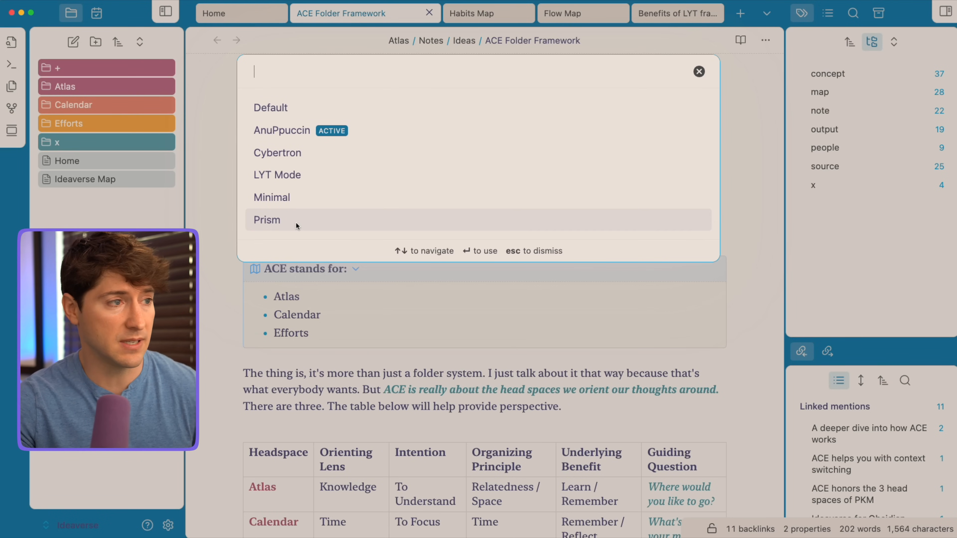
mouse_move(299, 130)
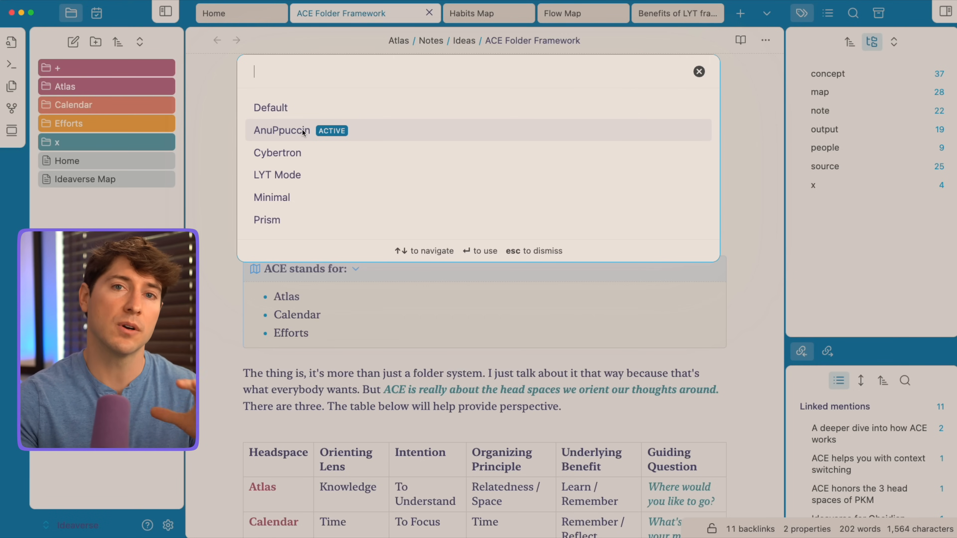
mouse_move(277, 175)
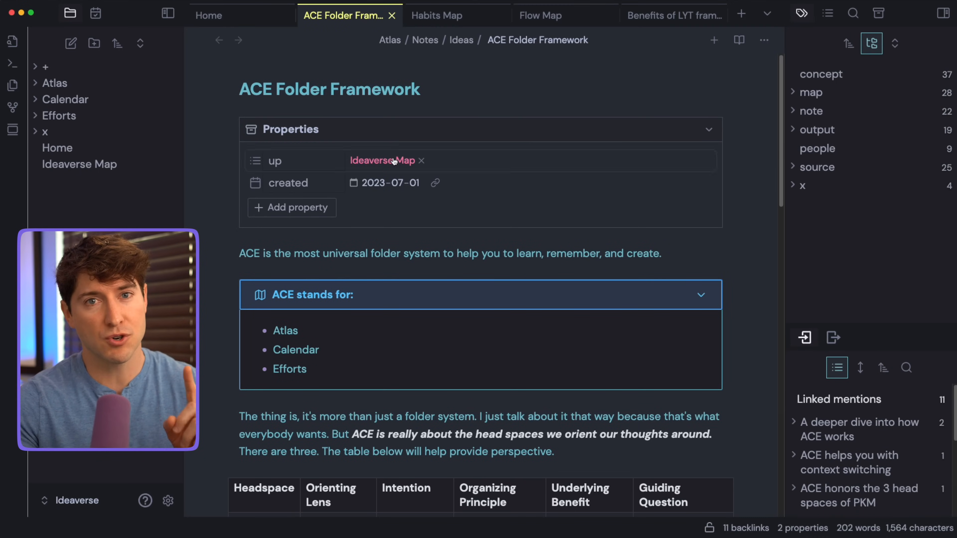
Browse Habits Map, Benefits of LYT frameworks and Flow Map with properties collapsed, ending on Home.
left_click(437, 15)
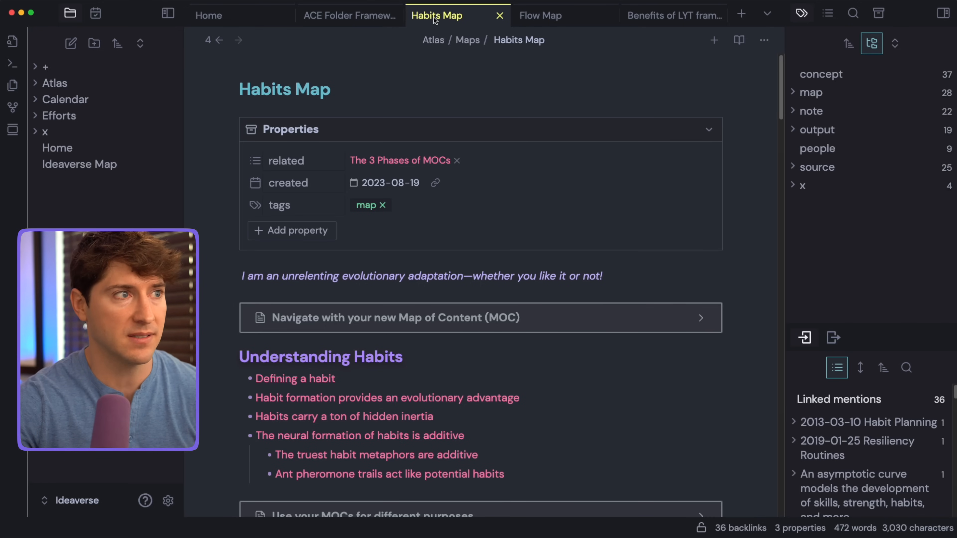
left_click(671, 15)
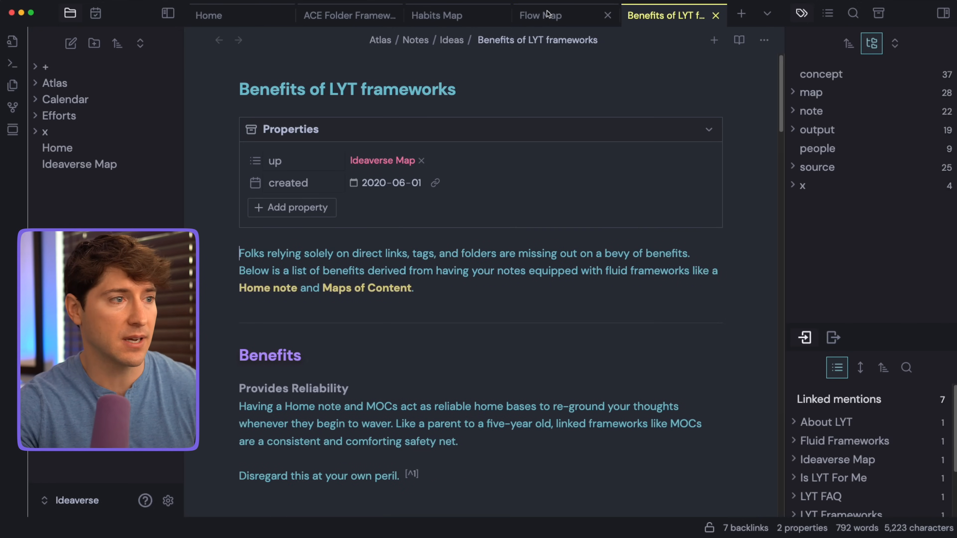
left_click(708, 129)
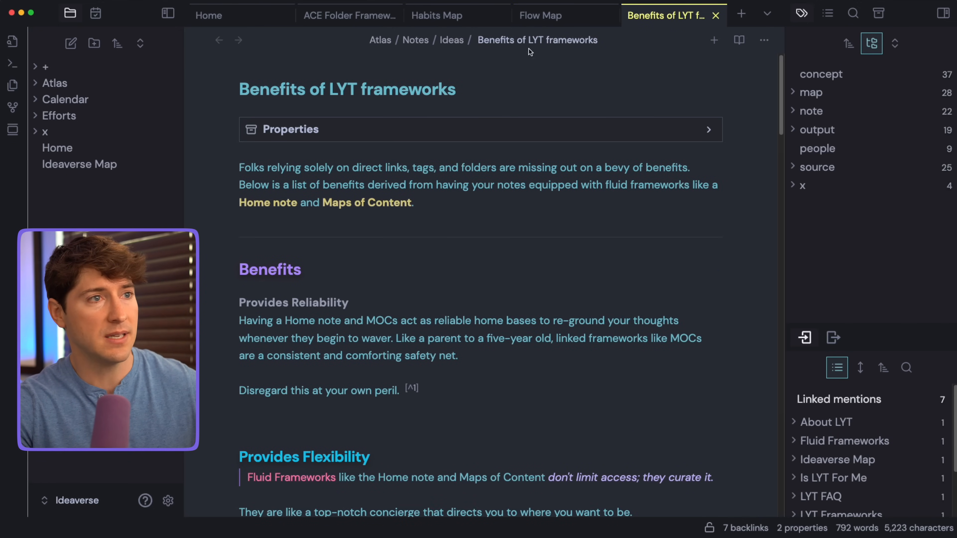
left_click(540, 16)
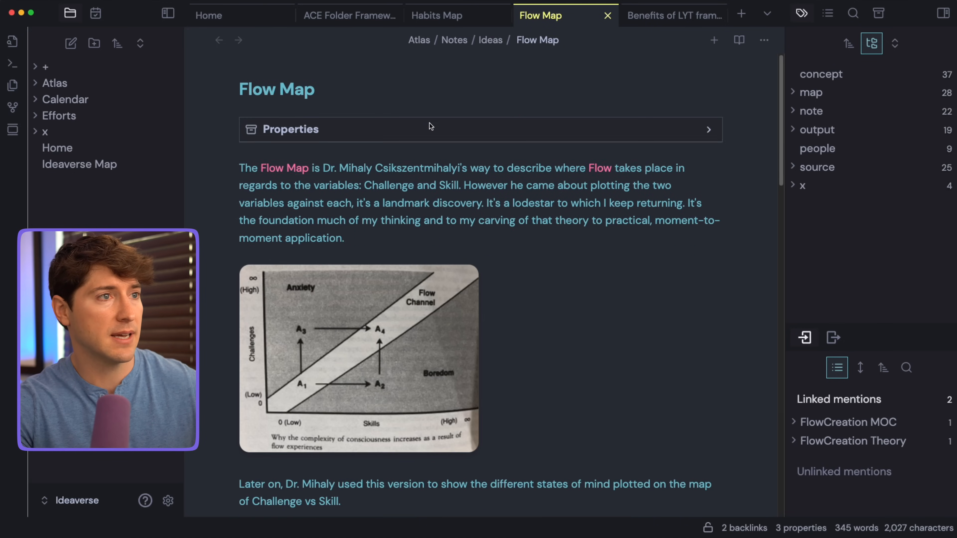
left_click(208, 15)
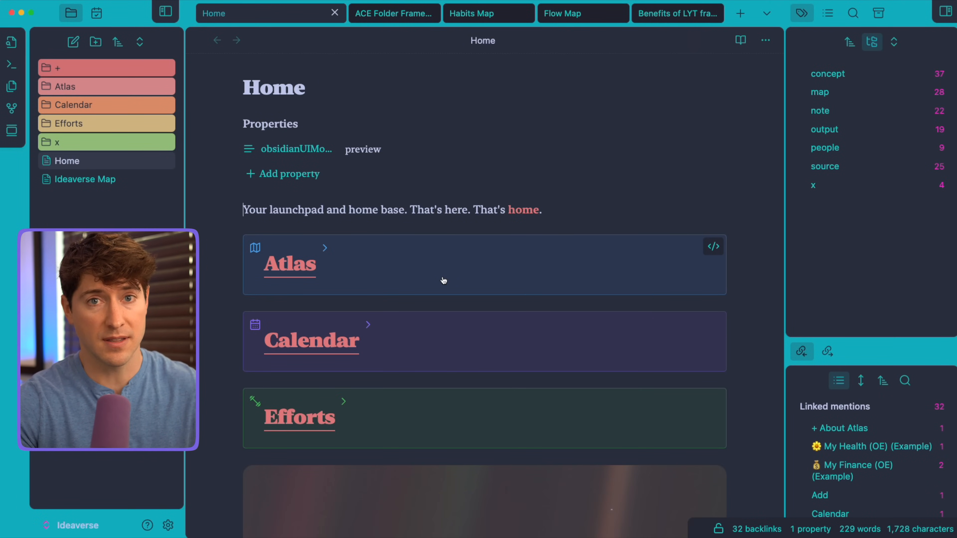
mouse_move(194, 80)
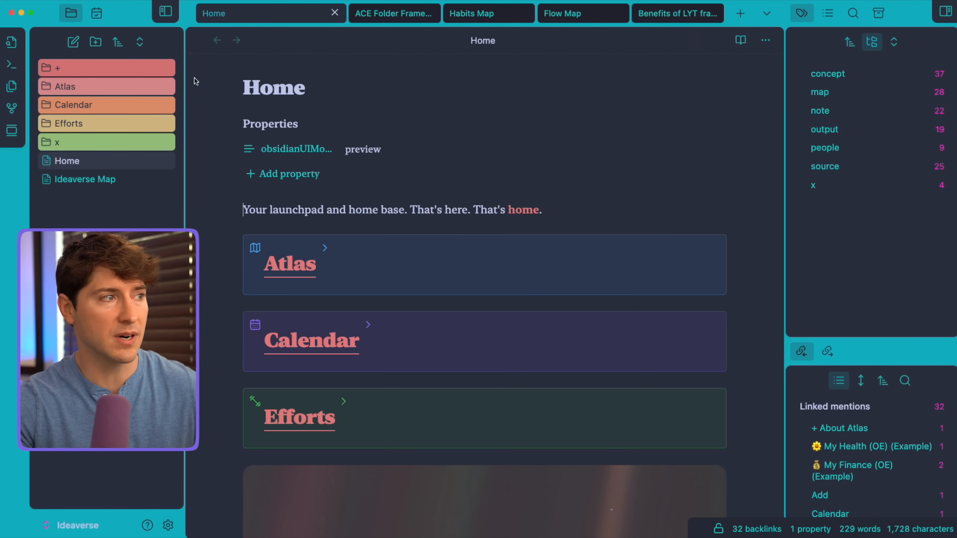
View ACE Folder Framework in the light theme, then the Epic Wheel of Life Review note.
left_click(390, 13)
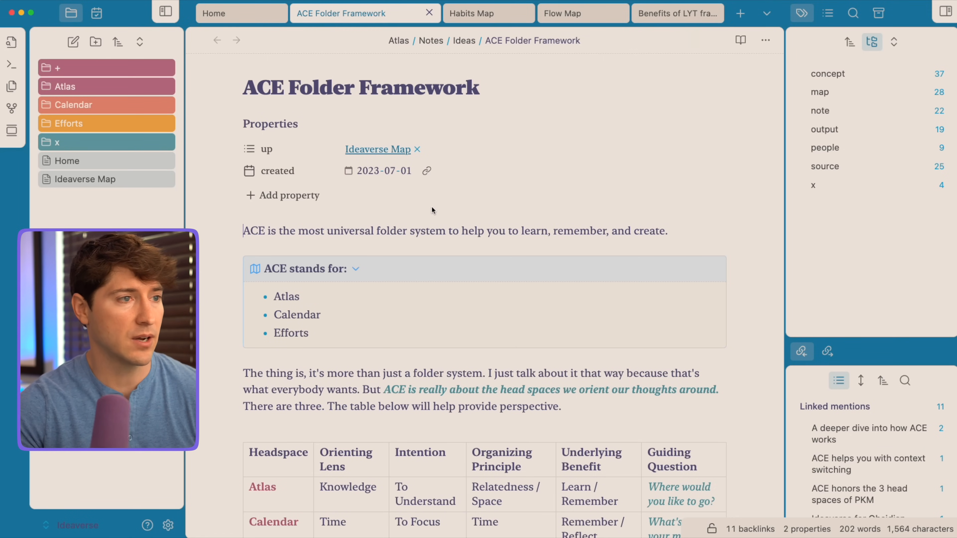
left_click(458, 13)
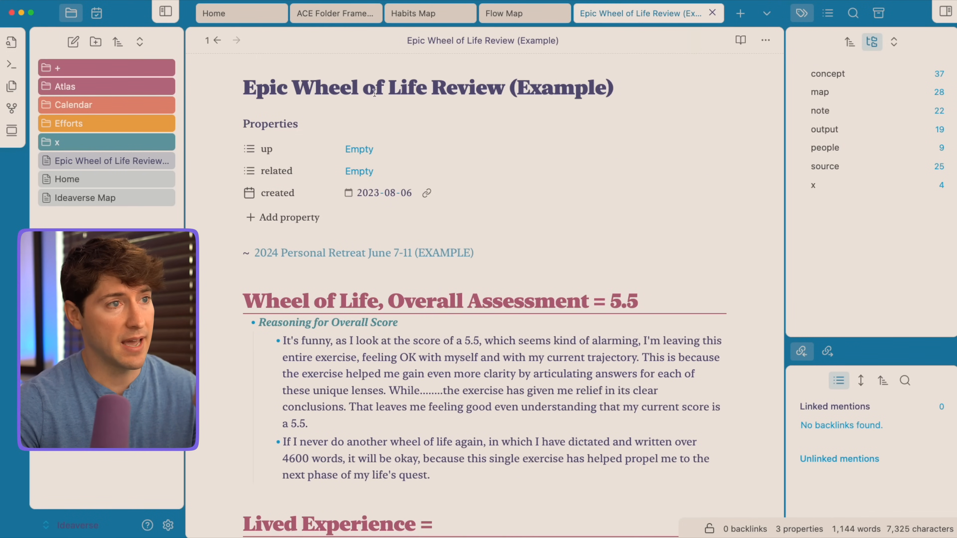
Collapse the Epic Wheel of Life Review properties and read its assessment sections top to bottom.
left_click(234, 124)
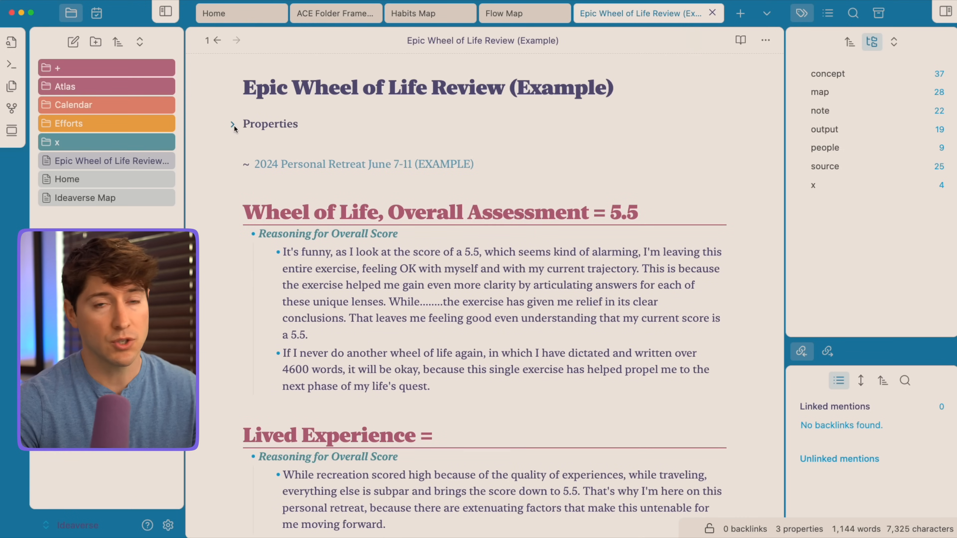
mouse_move(284, 146)
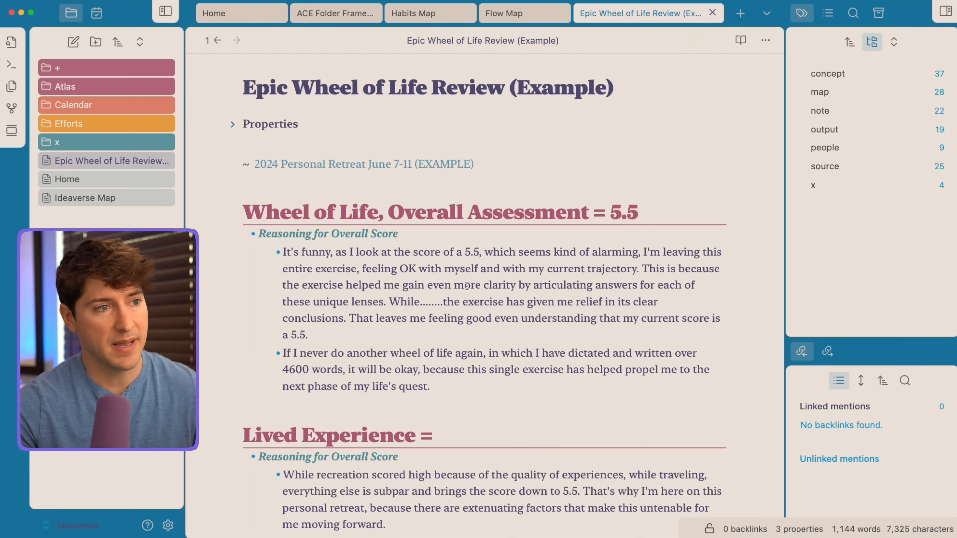
scroll("down", 3)
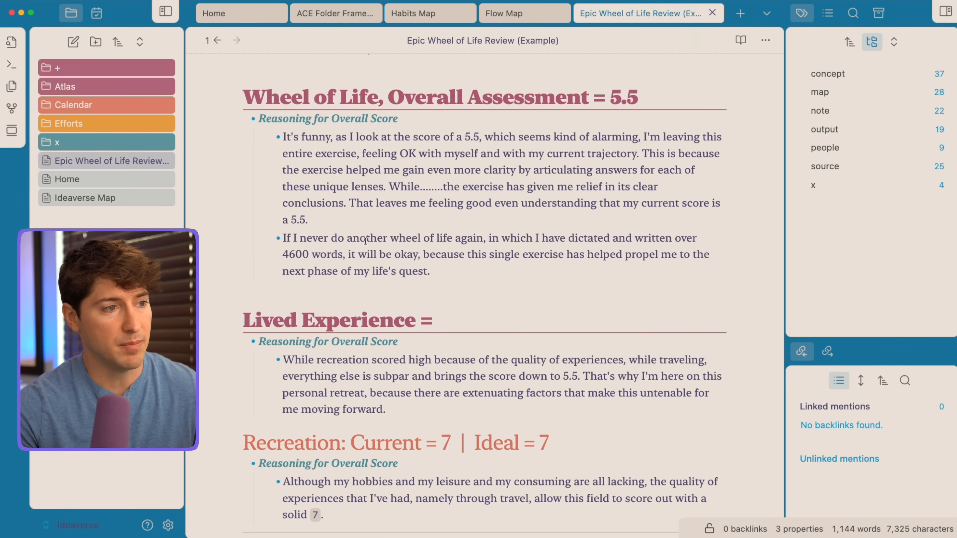
scroll("down", 3)
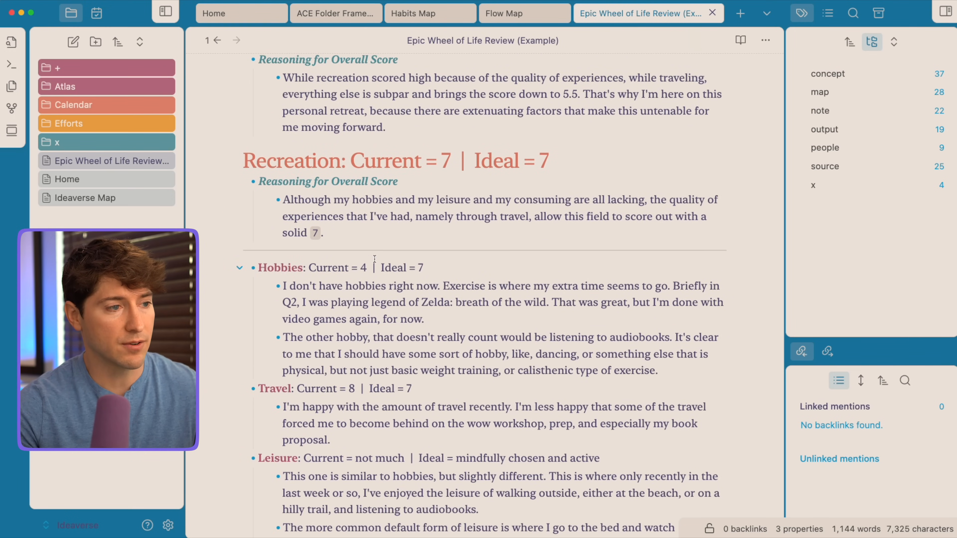
scroll("down", 3)
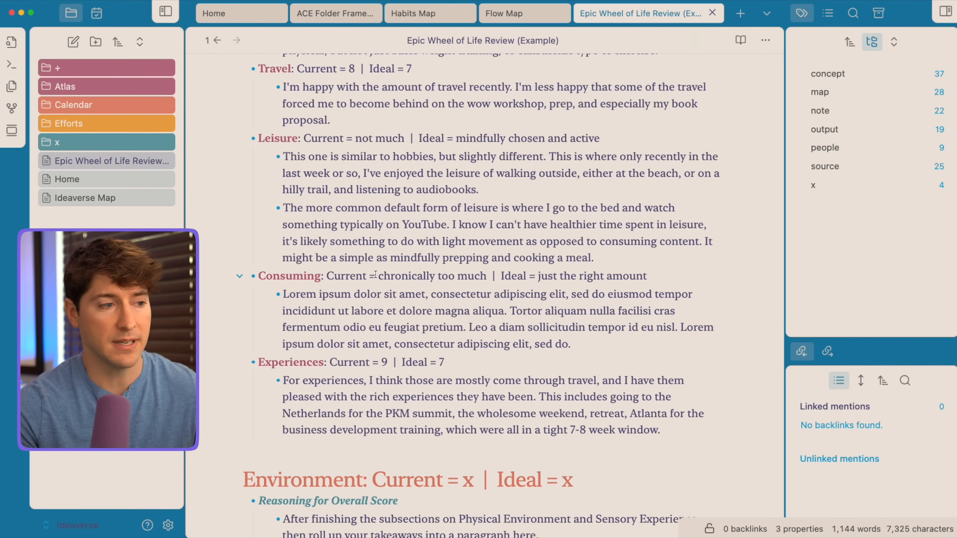
scroll("down", 3)
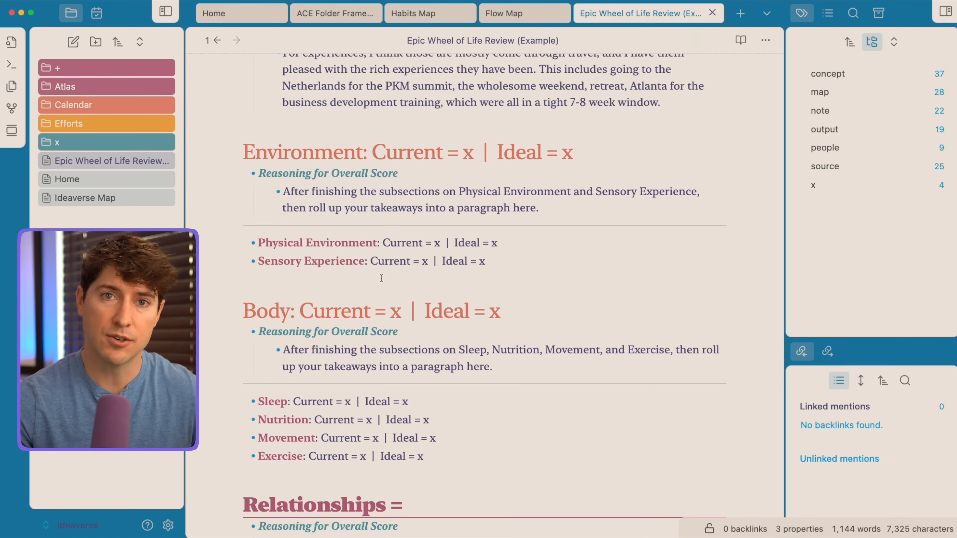
scroll("up", 3)
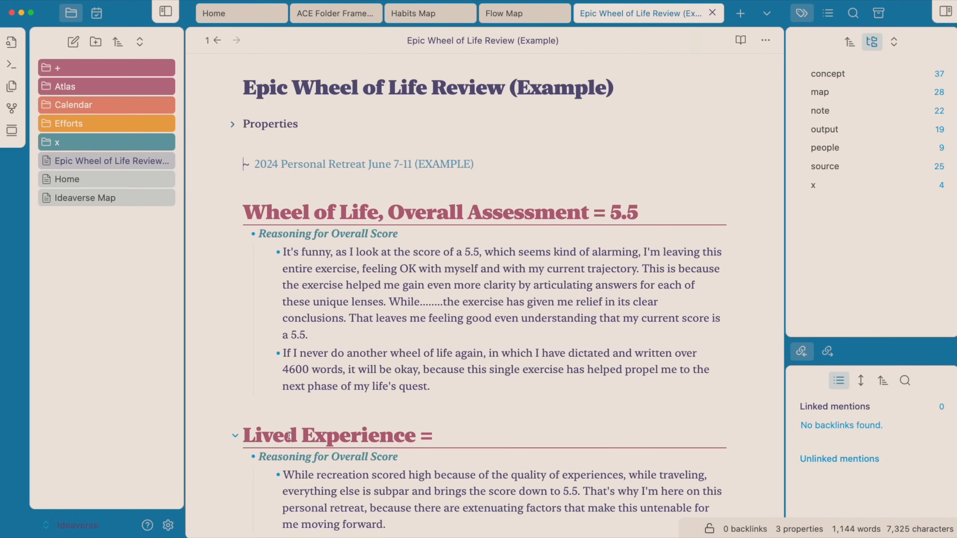
Reset the AnuPpuccin style settings to defaults in Style Settings.
left_click(168, 526)
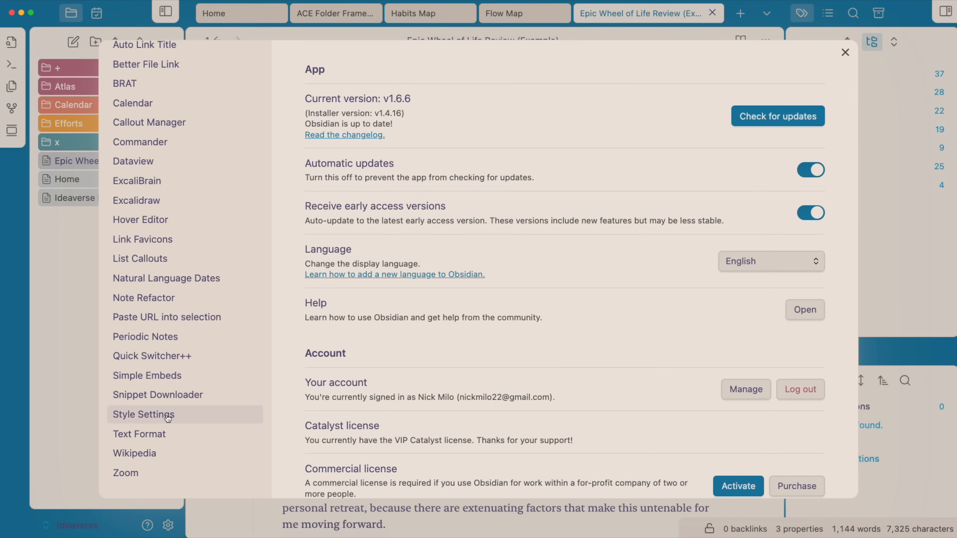
left_click(144, 414)
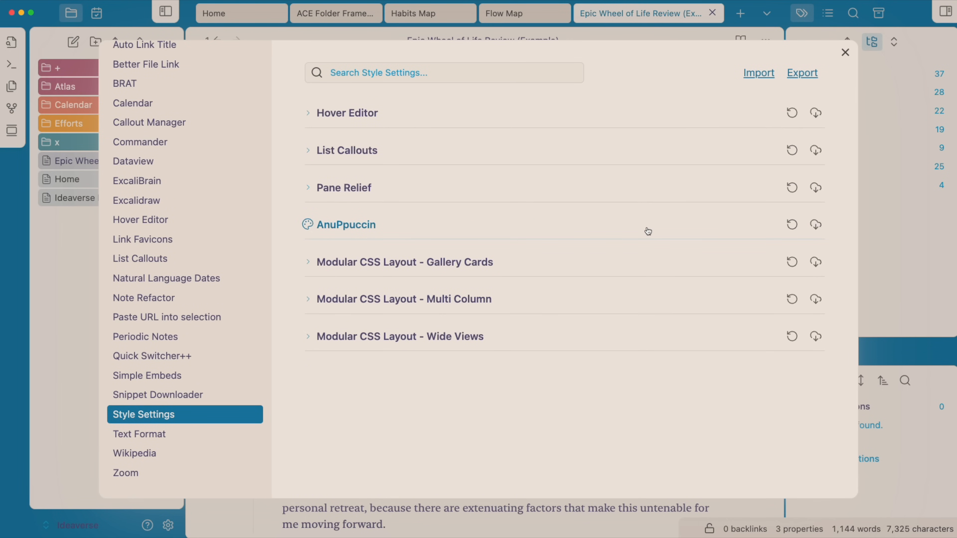
mouse_move(365, 228)
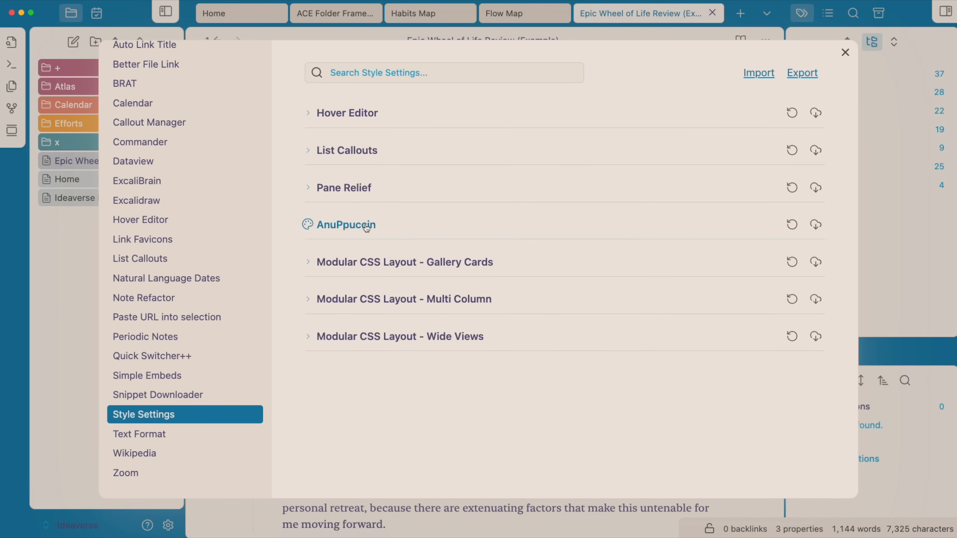
mouse_move(792, 225)
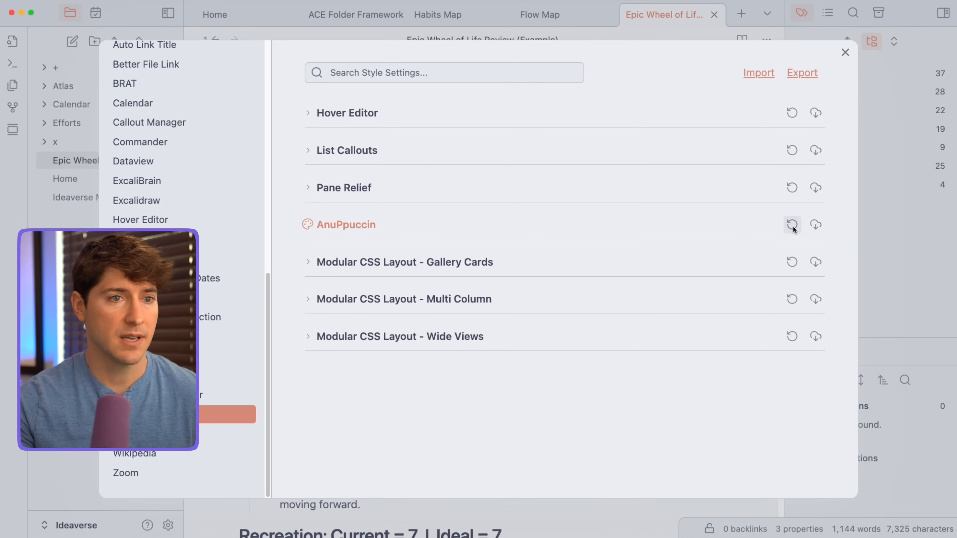
mouse_move(794, 225)
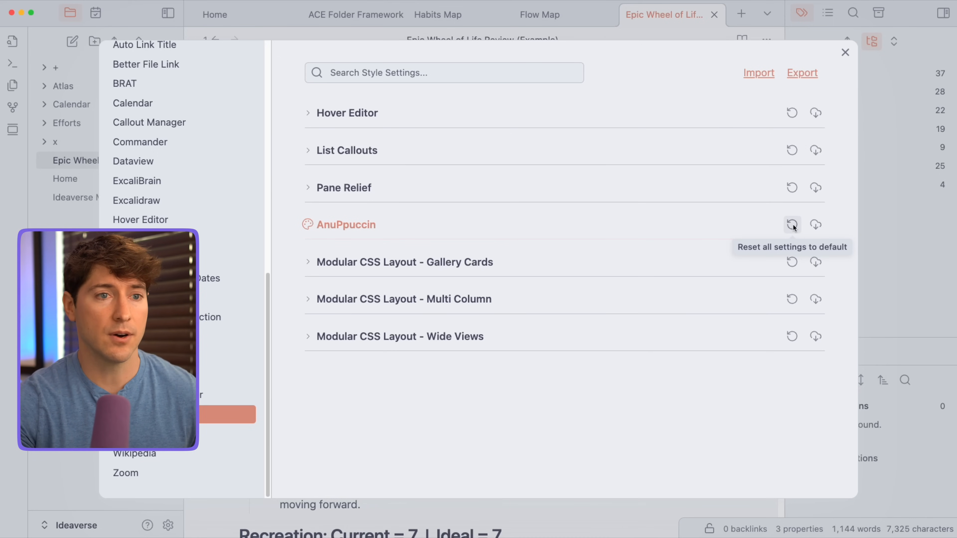
Import the saved AnuPpuccin JSON configuration to restore the colourful soft-paper look.
left_click(759, 72)
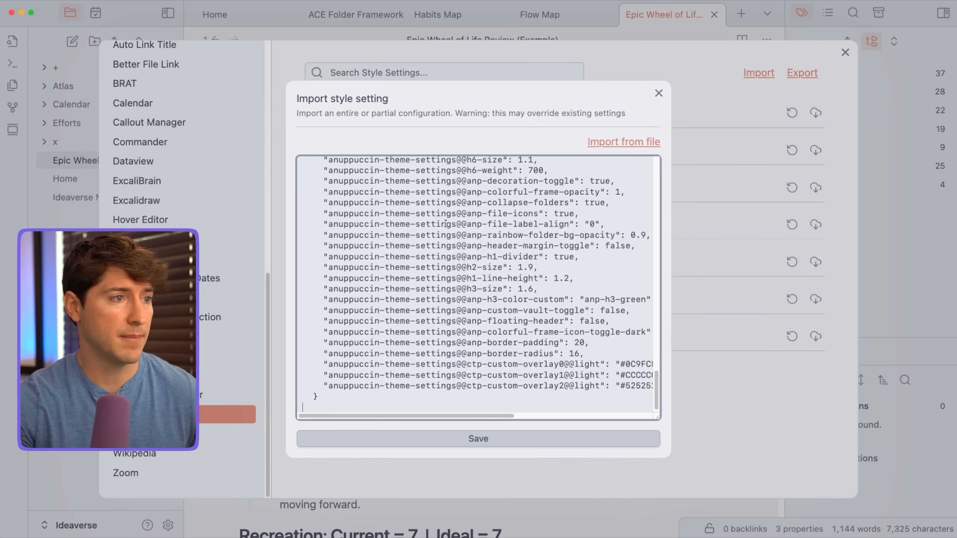
left_click(659, 92)
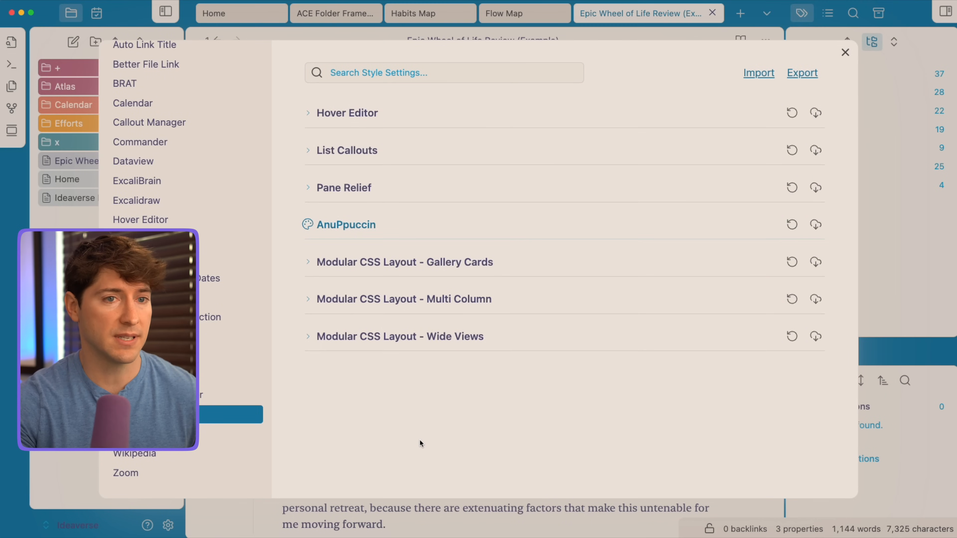